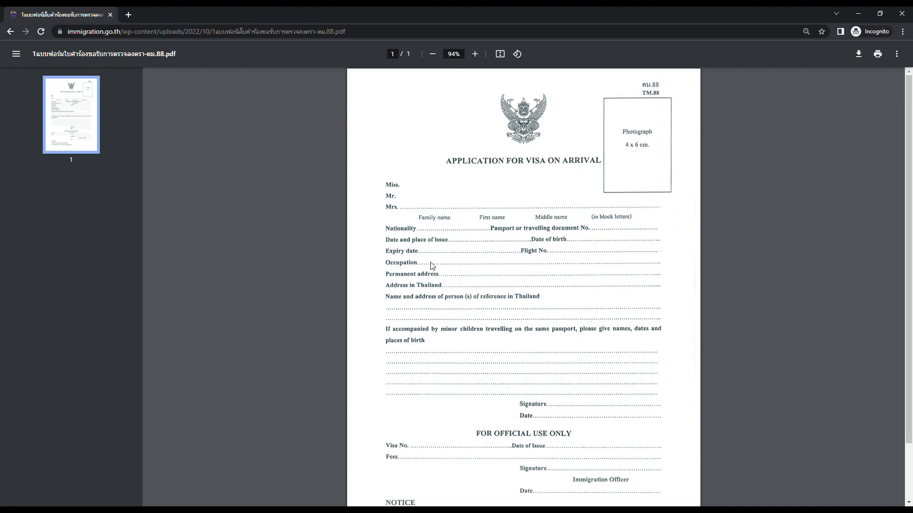
mouse_move(473, 268)
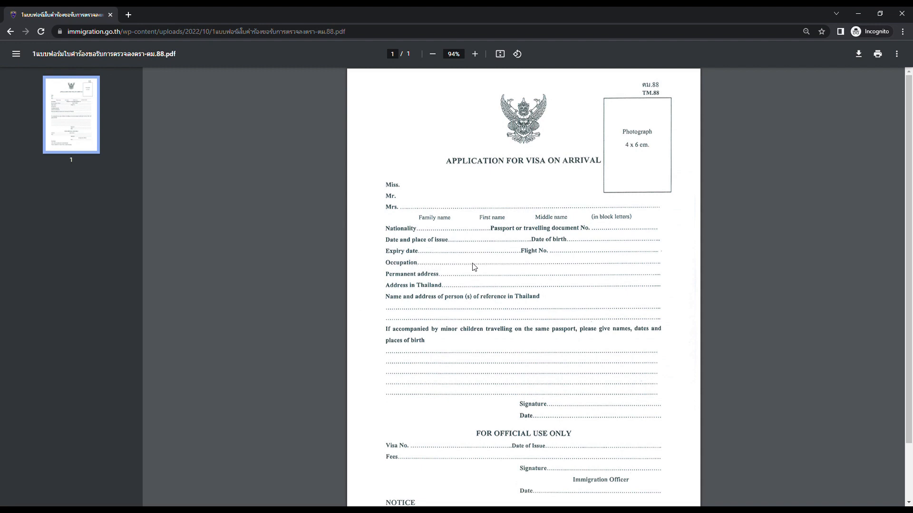
mouse_move(476, 266)
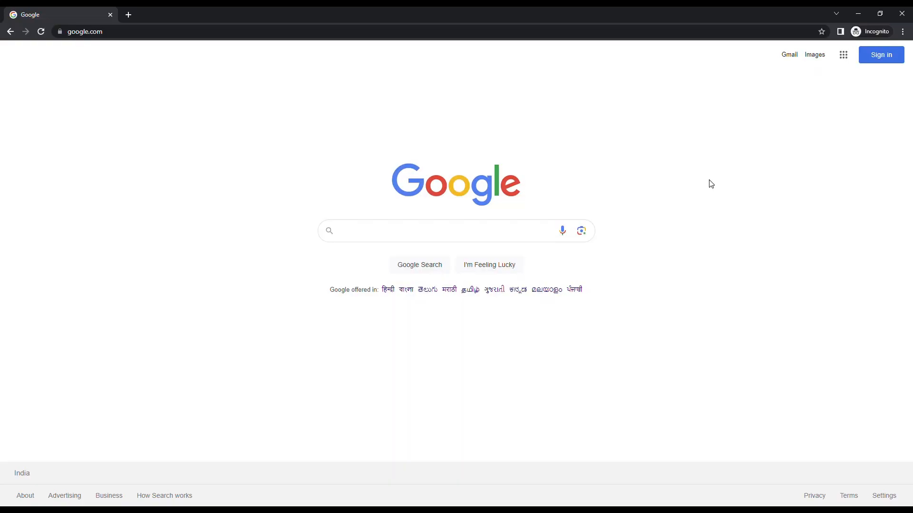
mouse_move(499, 151)
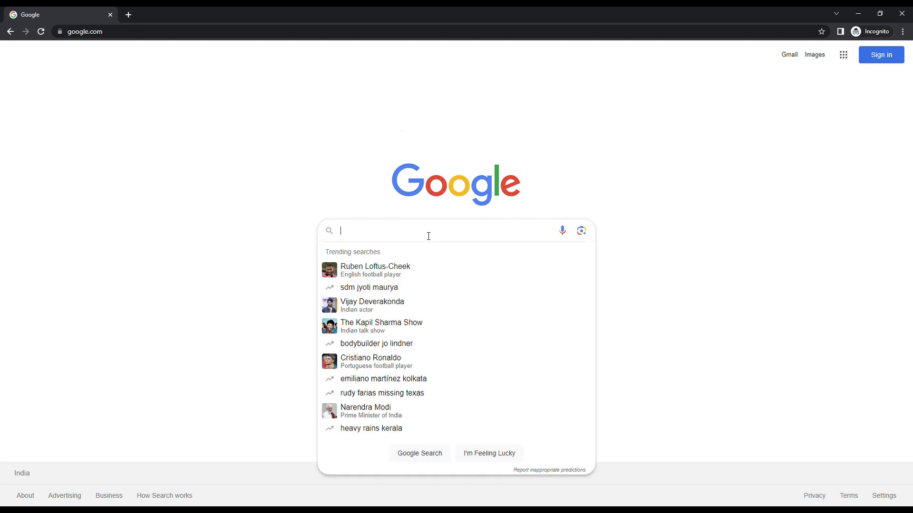
Search Google for 'visa on arrival form thailand pdf'
type("visa on arrival form thailand pdf")
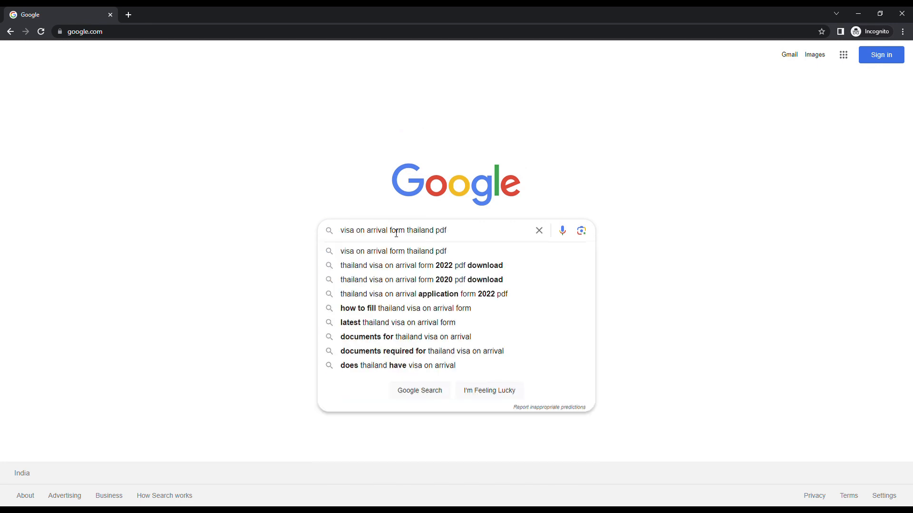
left_click(543, 175)
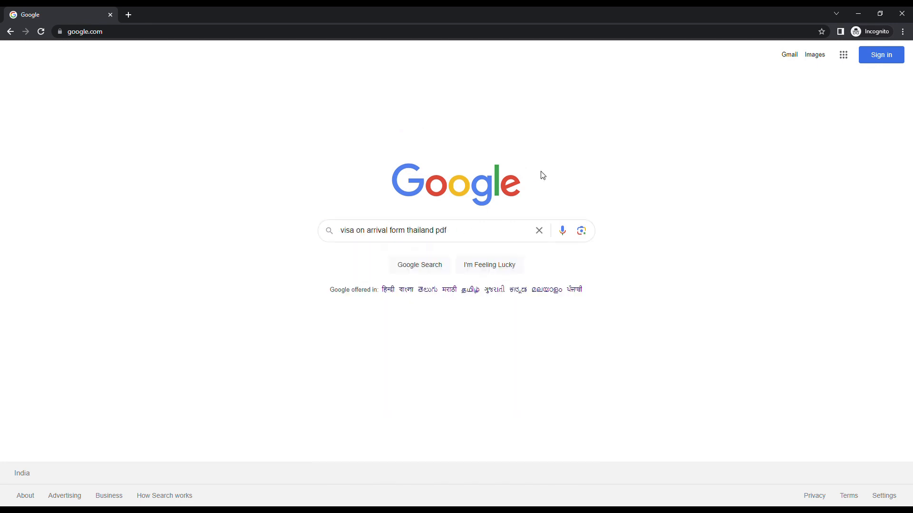
triple_click(392, 230)
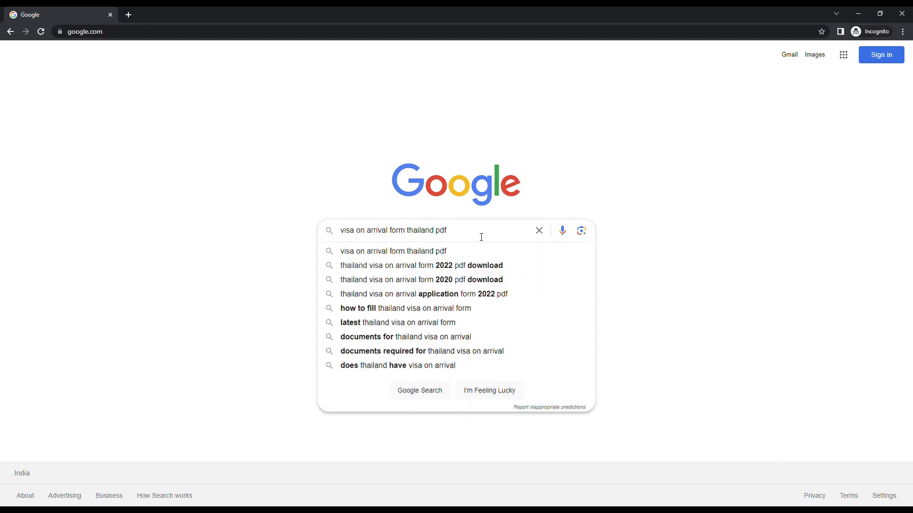
key("Enter")
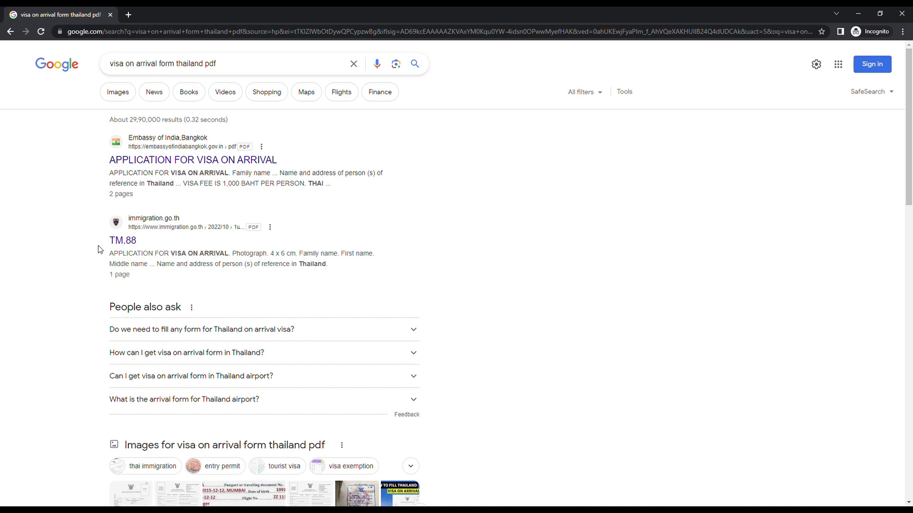
mouse_move(135, 235)
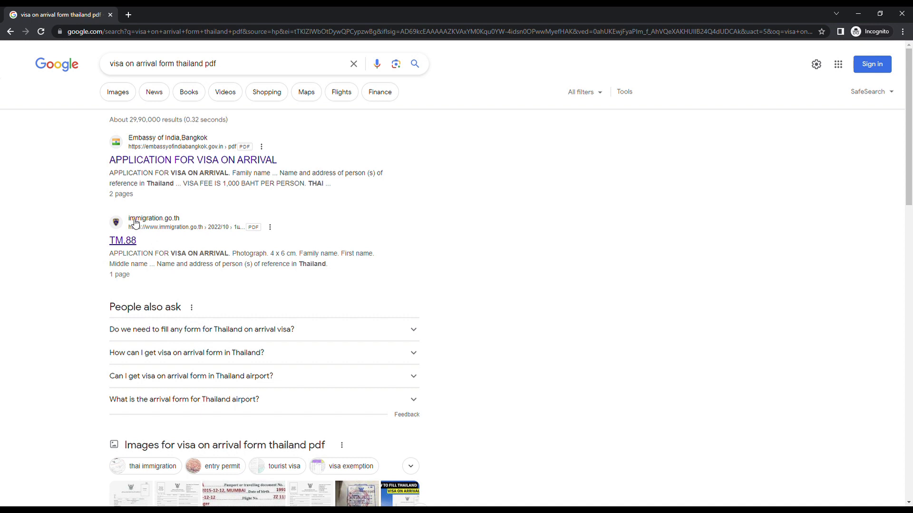
mouse_move(3, 208)
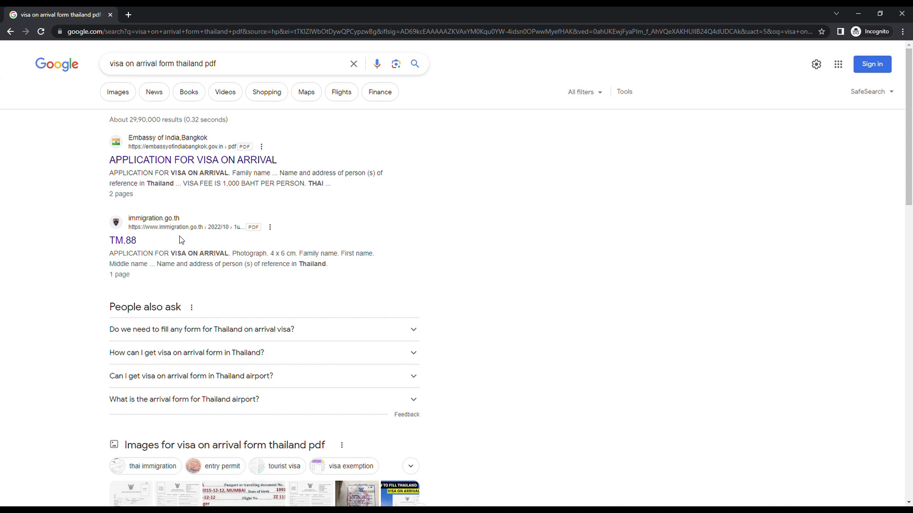
mouse_move(148, 240)
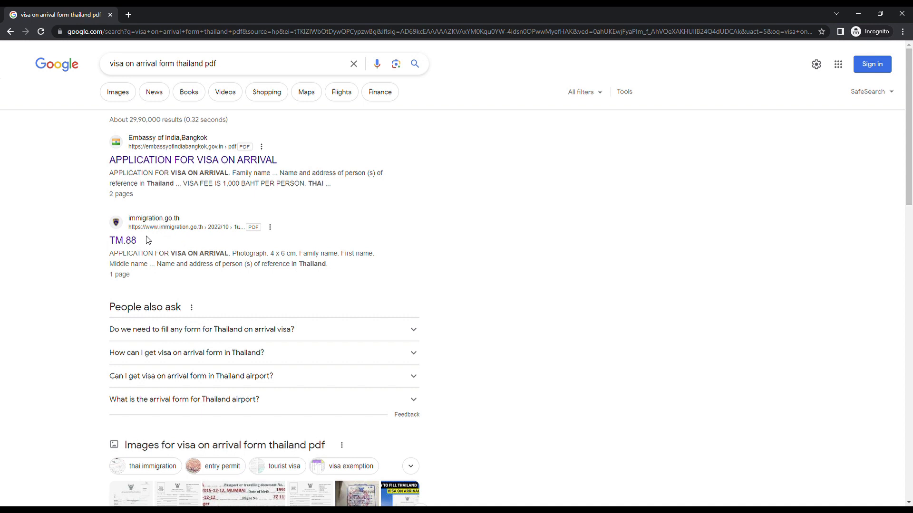
Open the immigration.go.th TM.88 Application for Visa on Arrival PDF result
left_click(122, 240)
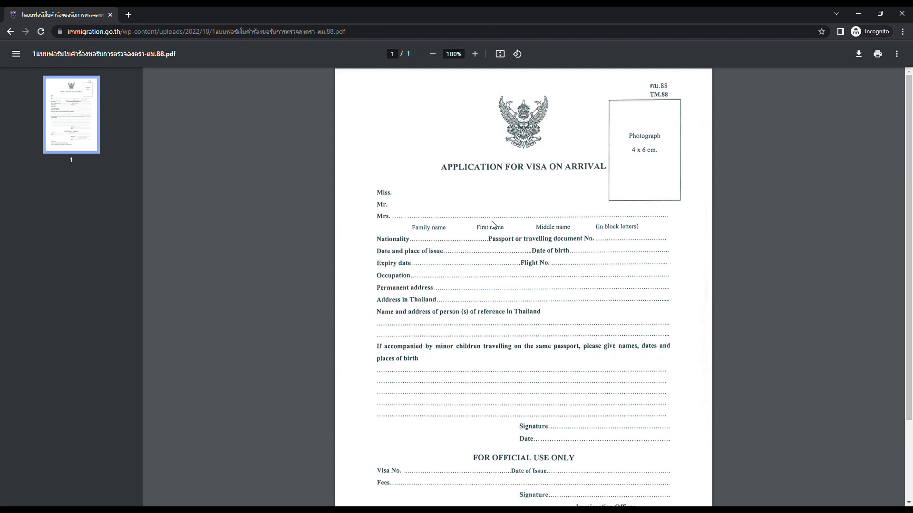
Fit the TM.88 page to the window and scroll to the 2,000 baht fee notice
scroll("down", 3)
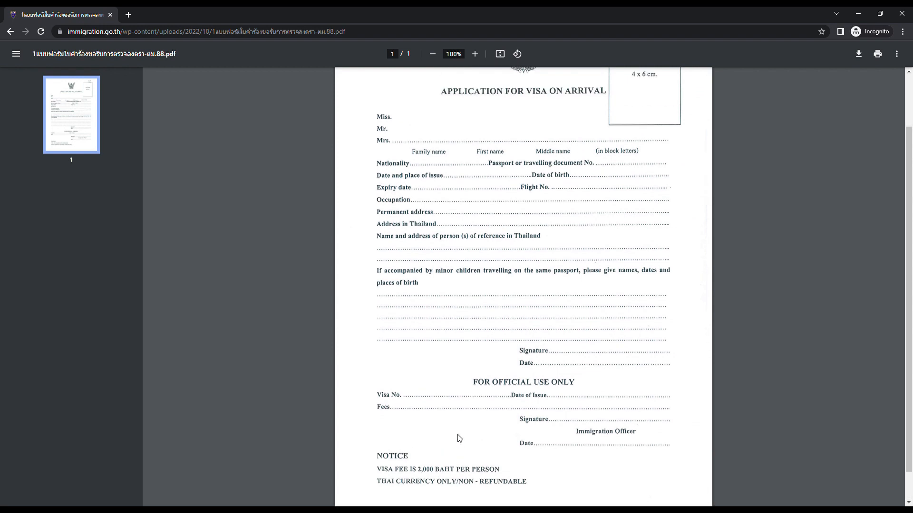
left_click(432, 54)
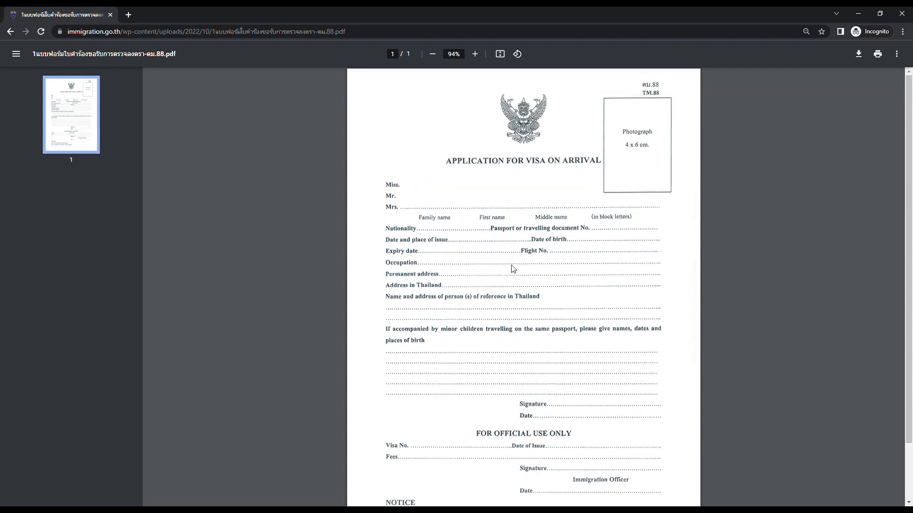
mouse_move(520, 310)
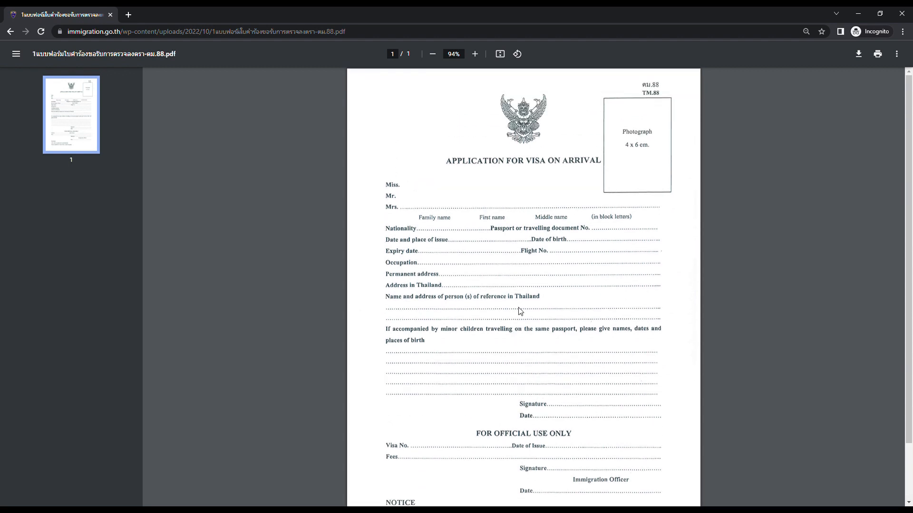
scroll("down", 3)
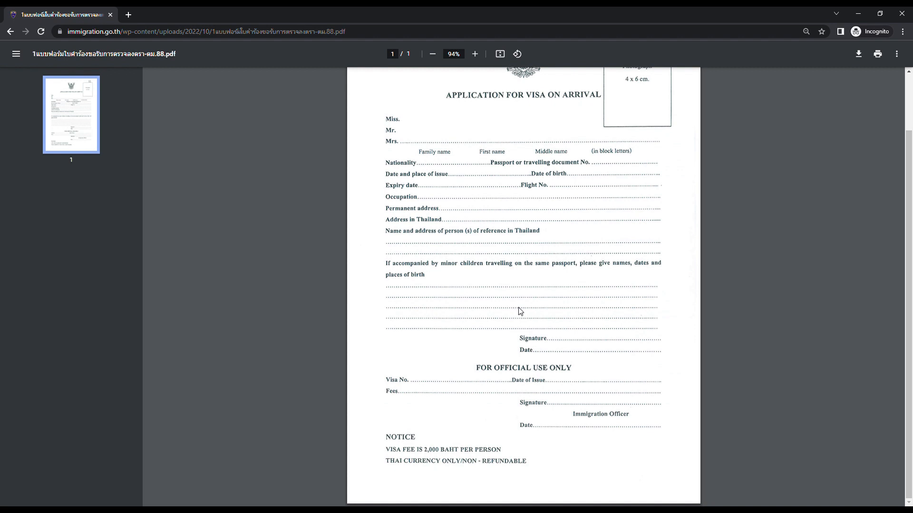
mouse_move(516, 321)
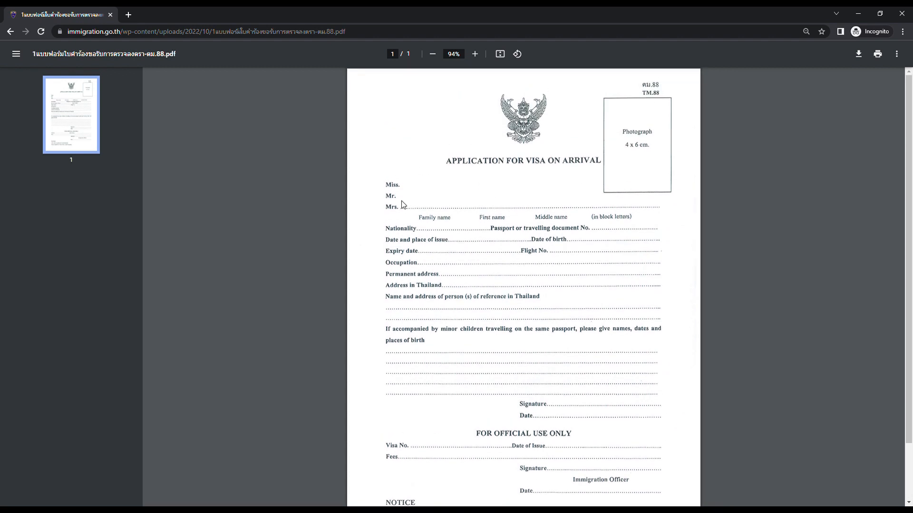
mouse_move(408, 200)
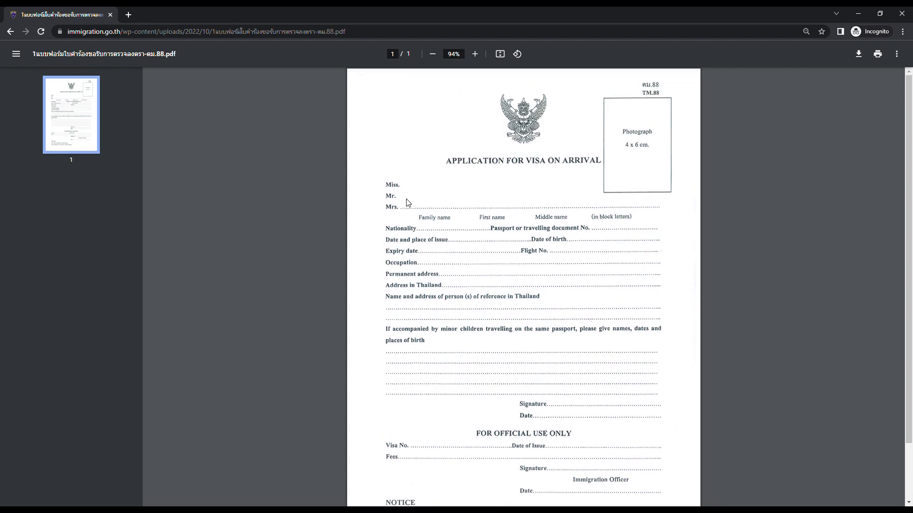
mouse_move(421, 210)
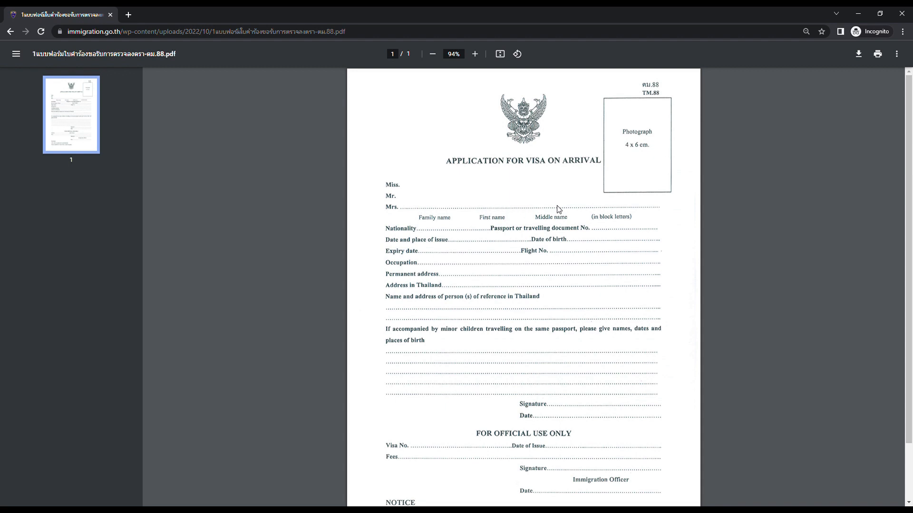
mouse_move(466, 222)
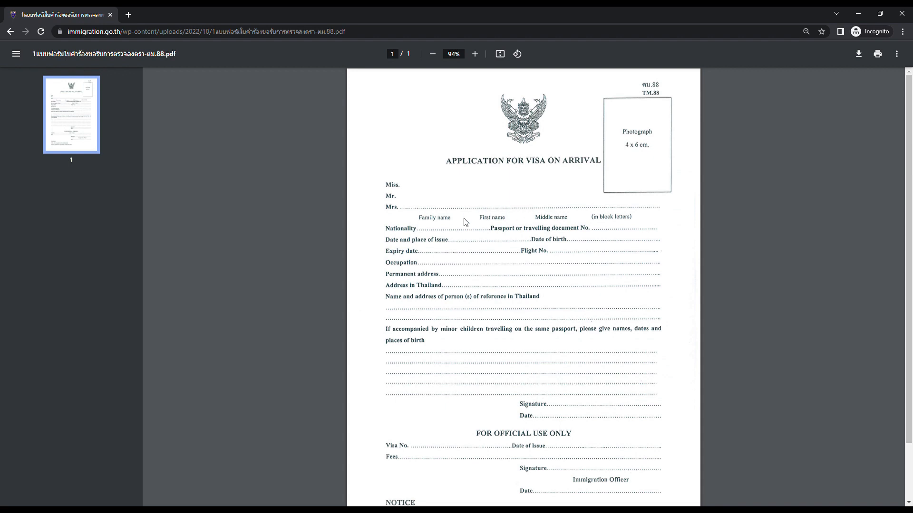
mouse_move(579, 234)
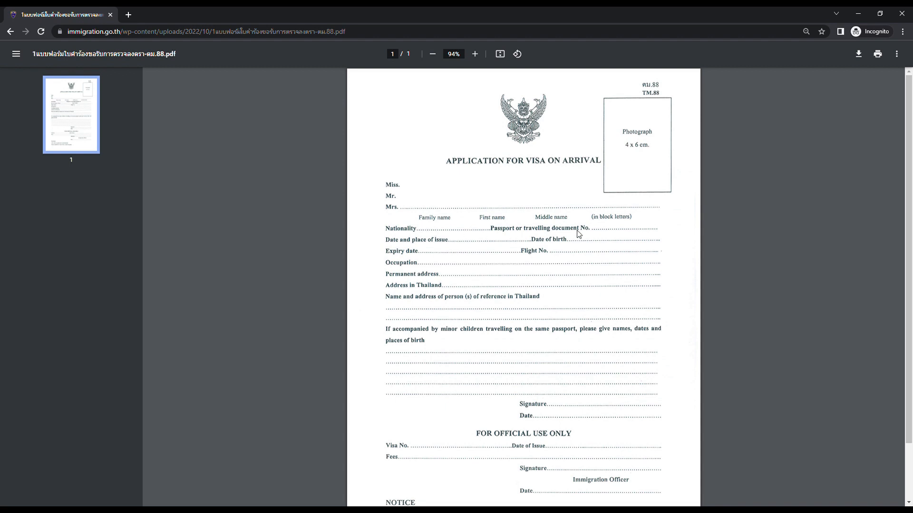
mouse_move(517, 232)
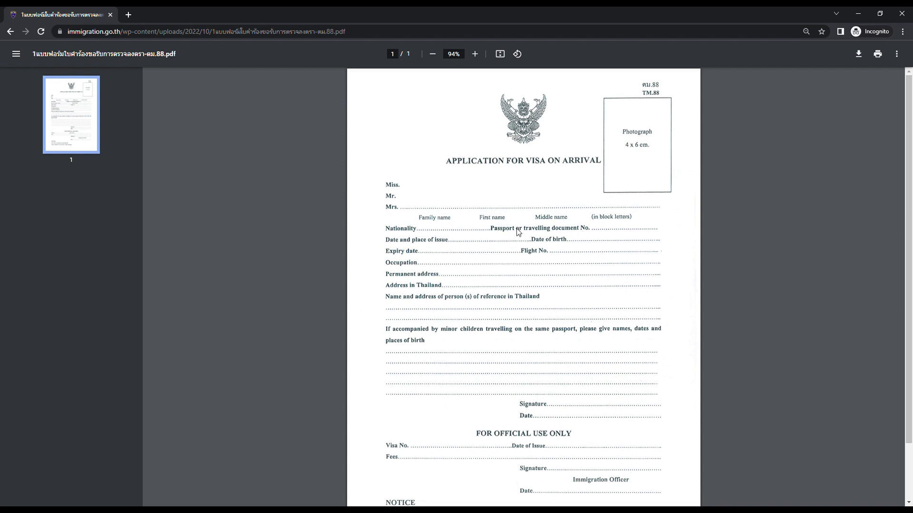
mouse_move(629, 232)
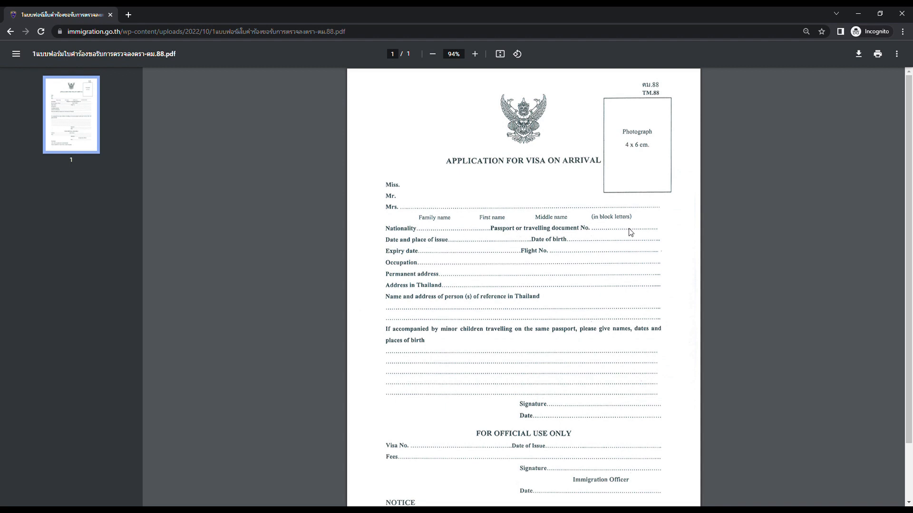
mouse_move(447, 244)
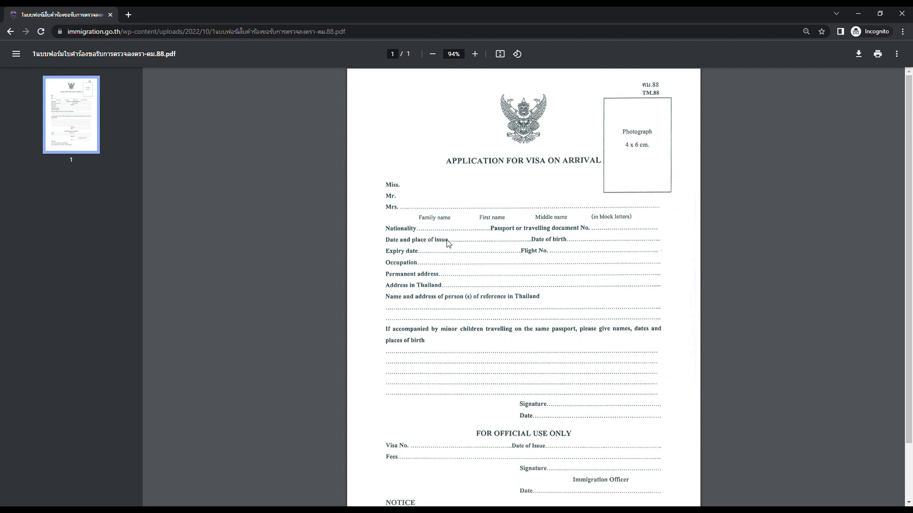
mouse_move(454, 241)
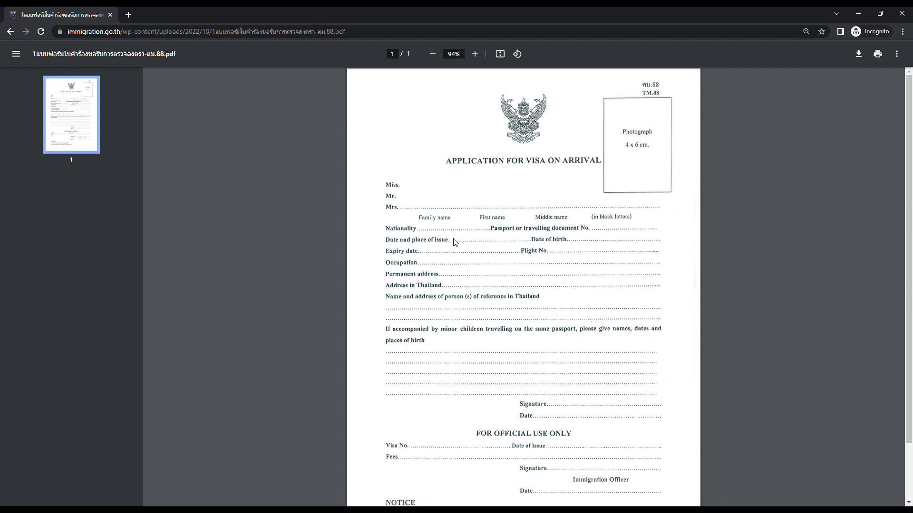
mouse_move(580, 242)
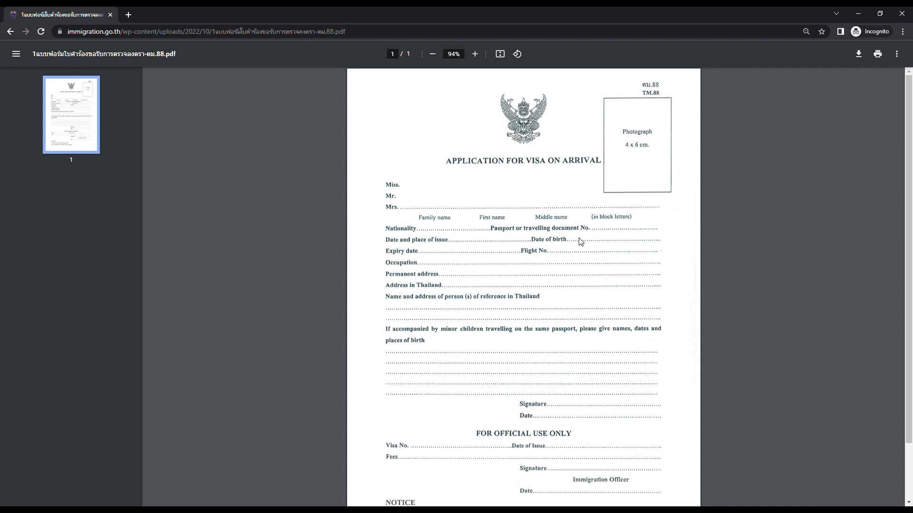
mouse_move(422, 256)
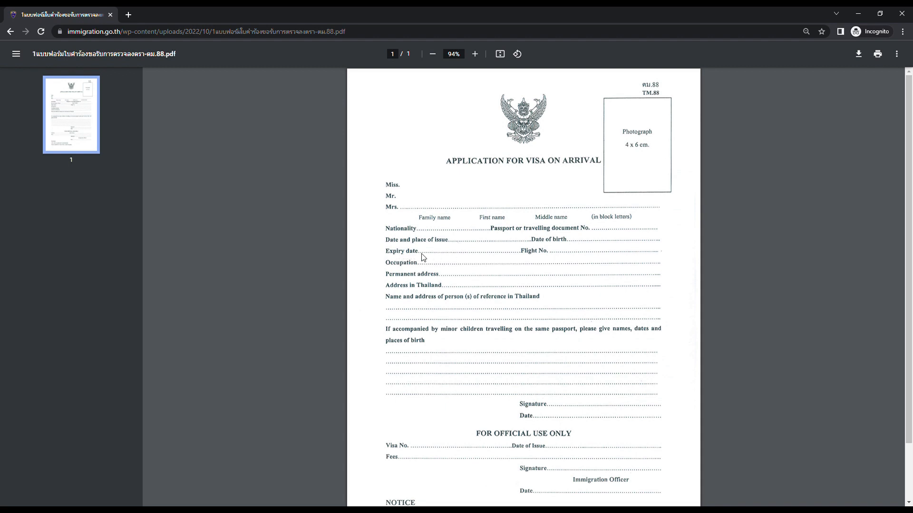
mouse_move(522, 253)
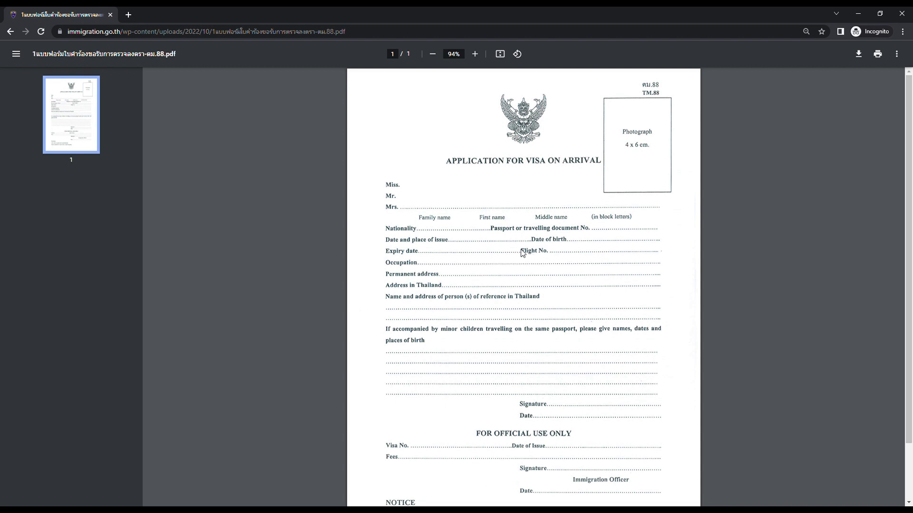
mouse_move(571, 276)
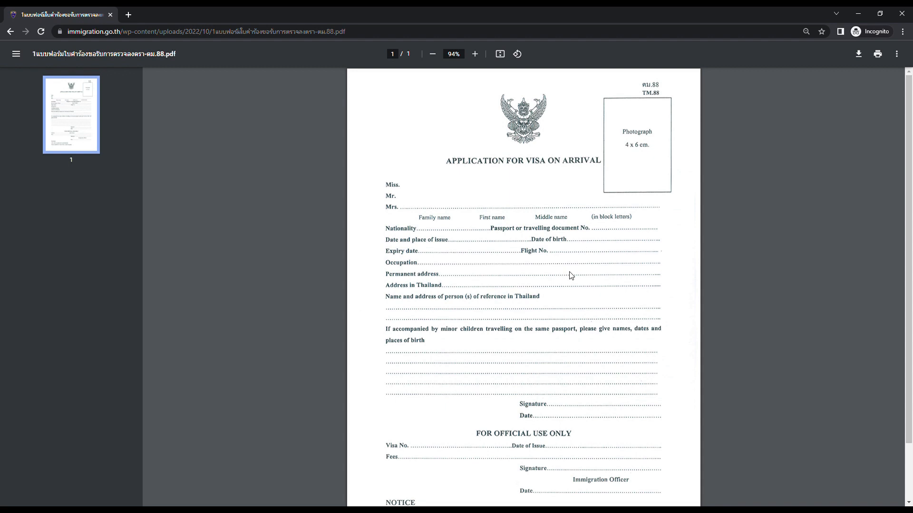
mouse_move(555, 265)
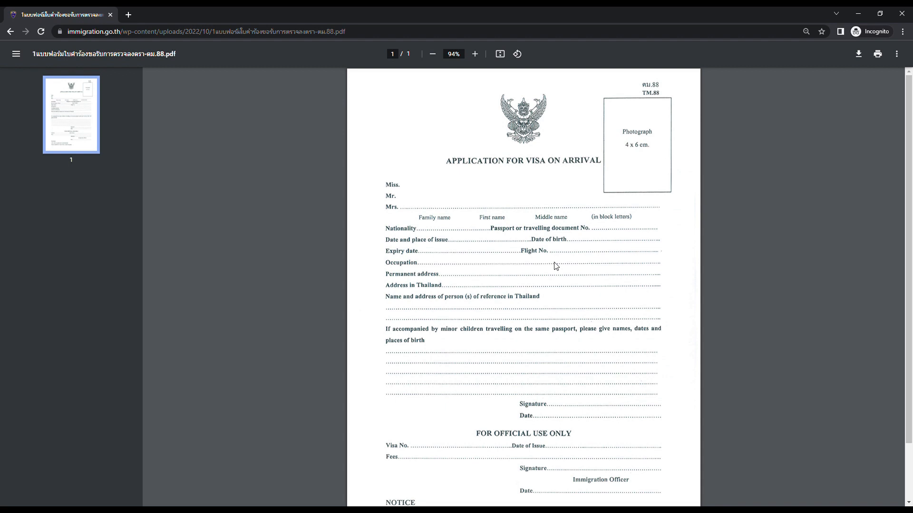
mouse_move(550, 262)
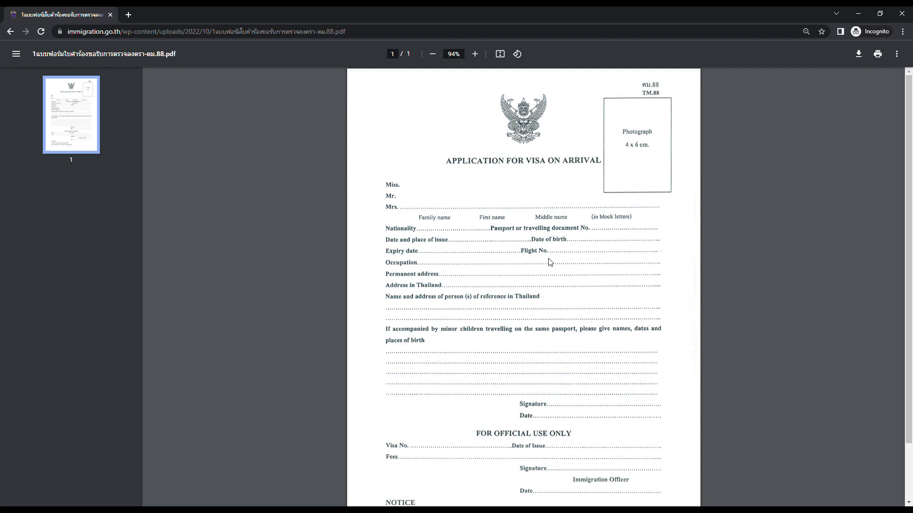
mouse_move(385, 267)
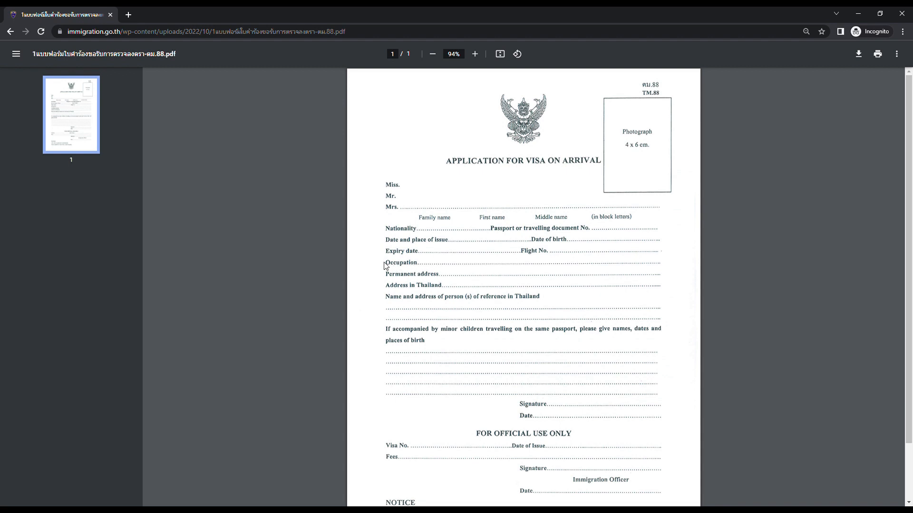
mouse_move(432, 265)
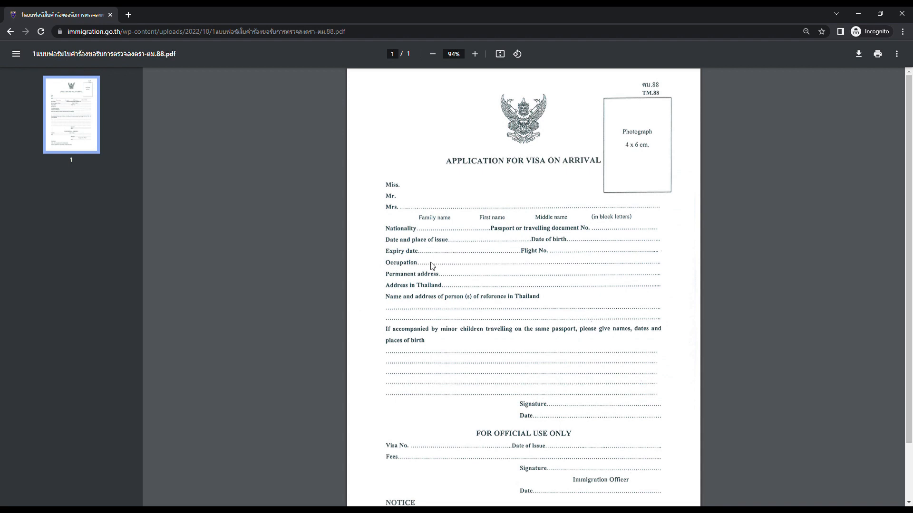
mouse_move(476, 266)
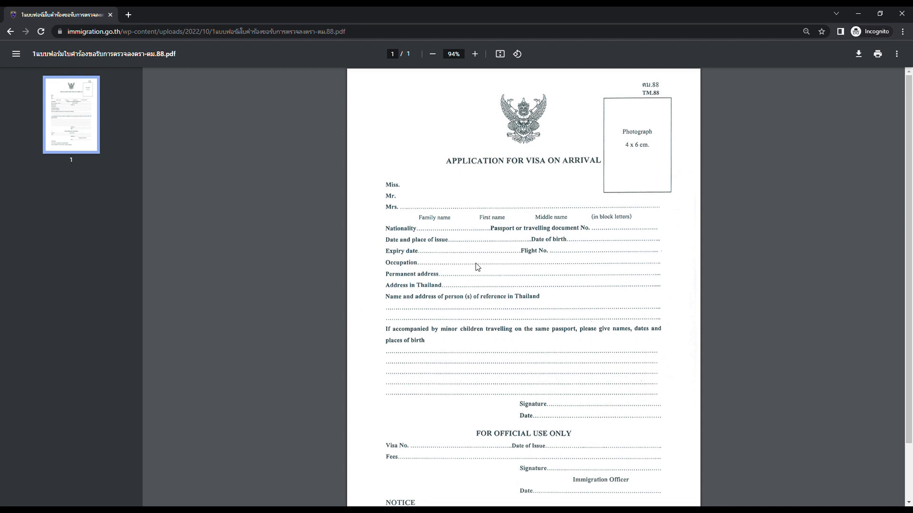
mouse_move(437, 260)
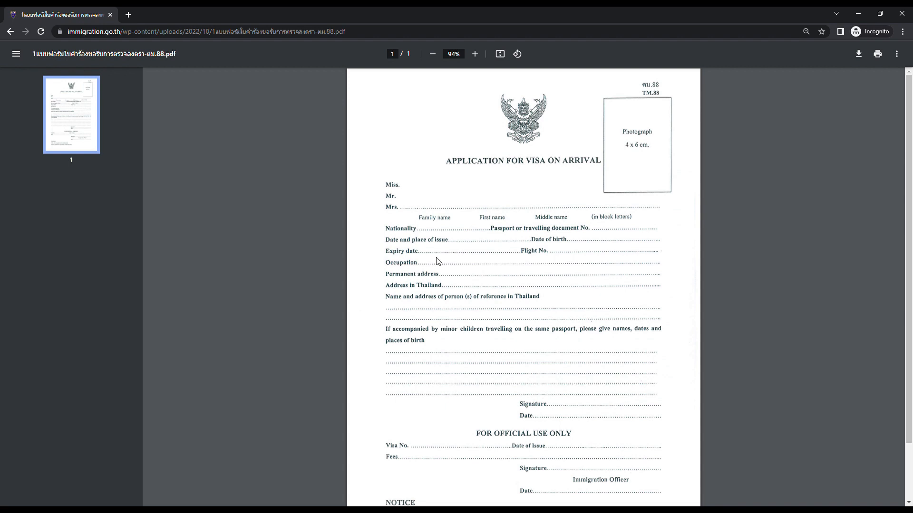
mouse_move(435, 265)
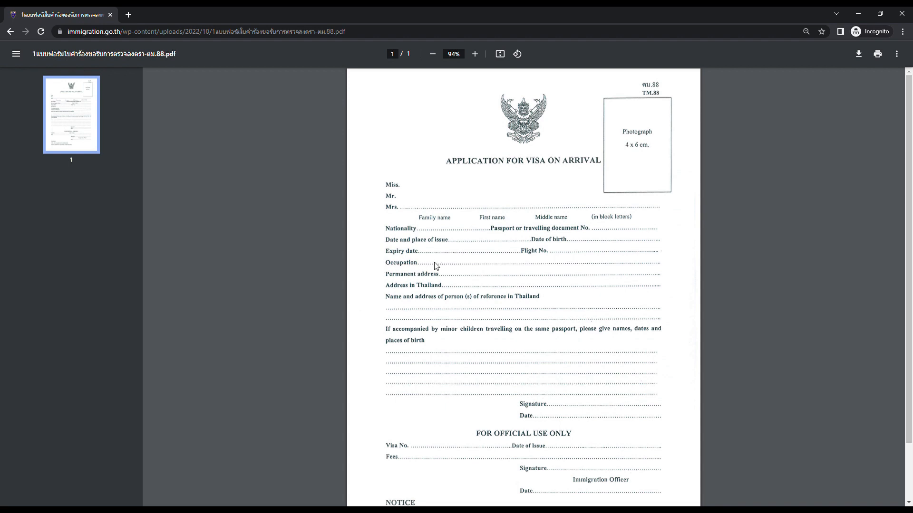
mouse_move(455, 280)
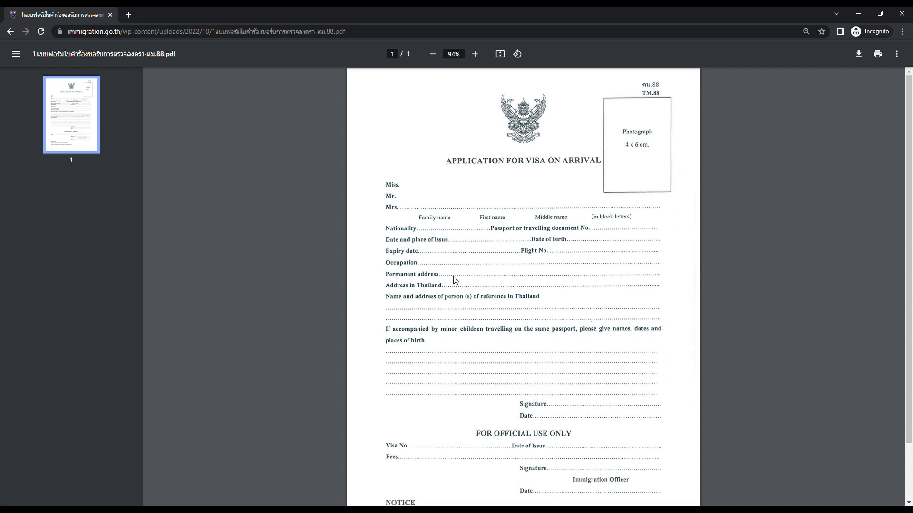
mouse_move(396, 278)
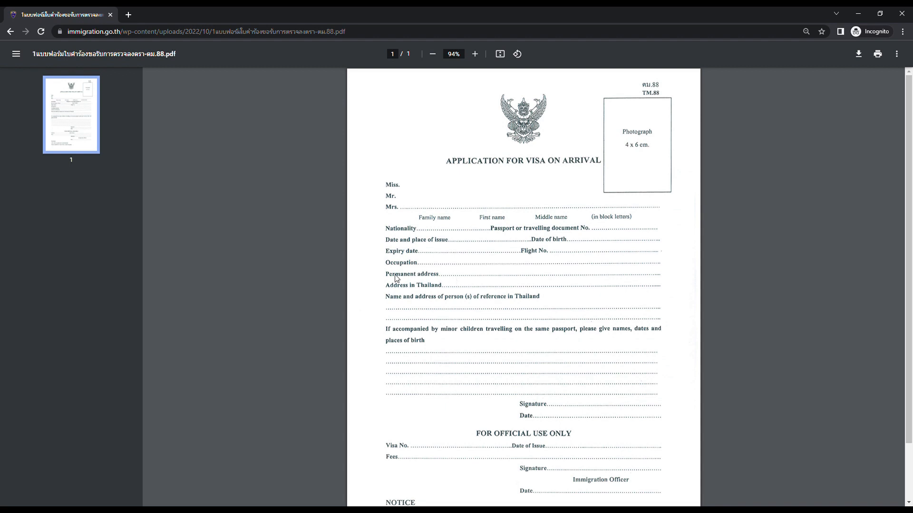
mouse_move(445, 278)
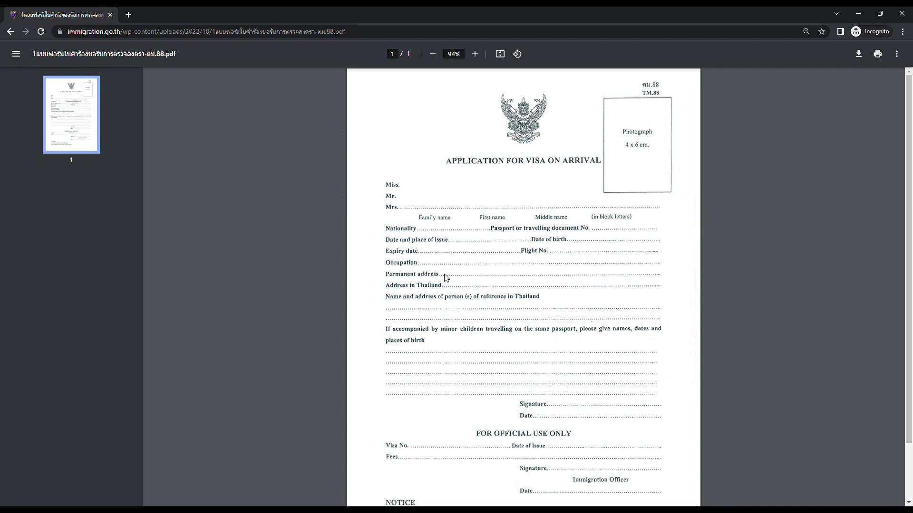
mouse_move(388, 291)
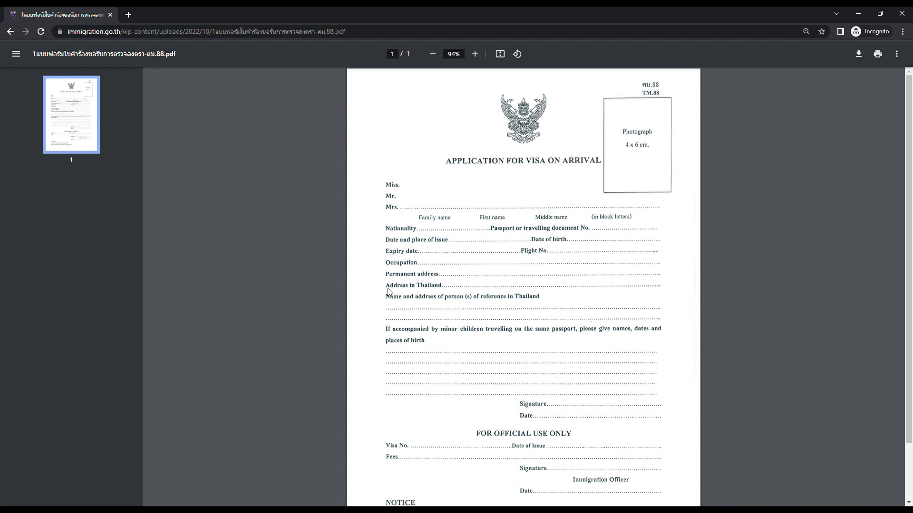
mouse_move(463, 290)
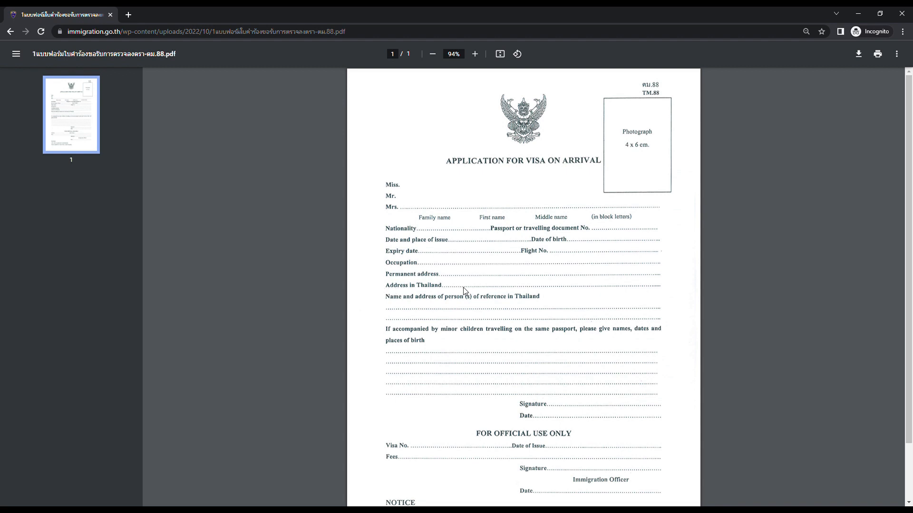
mouse_move(464, 287)
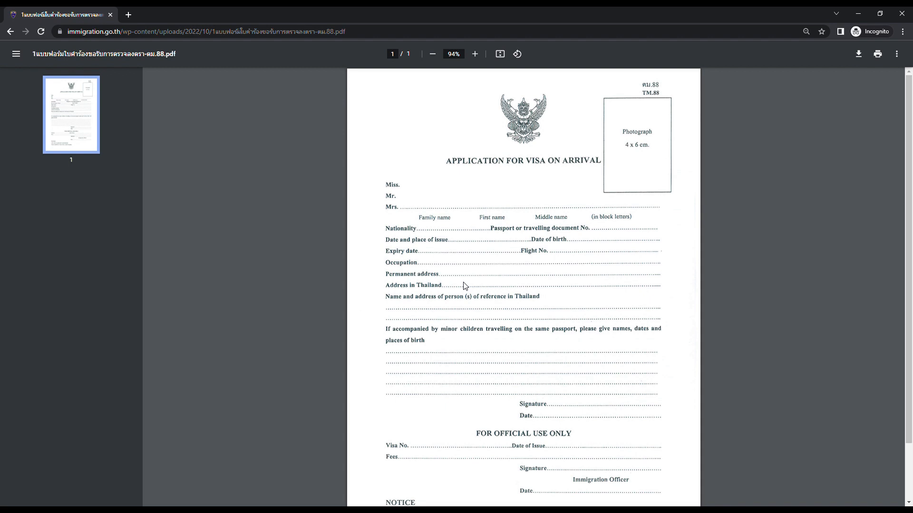
mouse_move(307, 83)
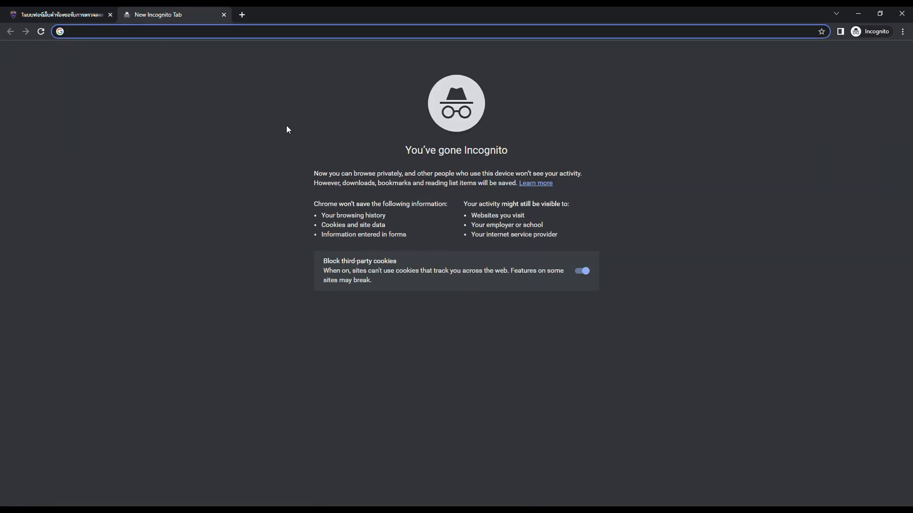
Search 'page 10 hotel pattaya' for the hotel's address, then return to the TM.88 tab
type("oa")
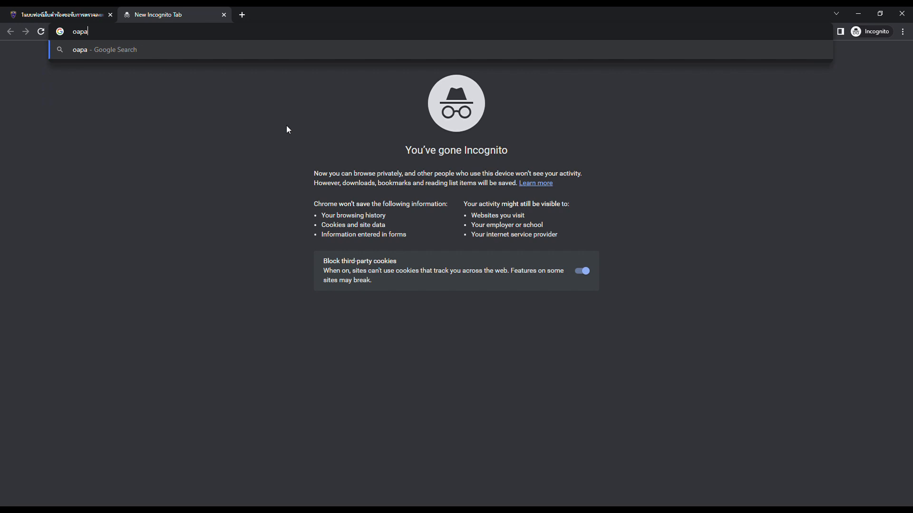
type("page 10")
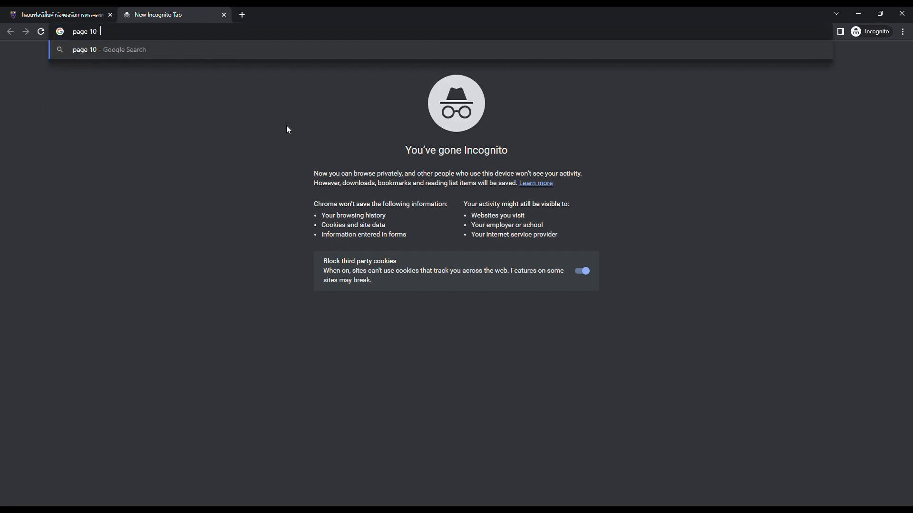
type("hotel pattaya")
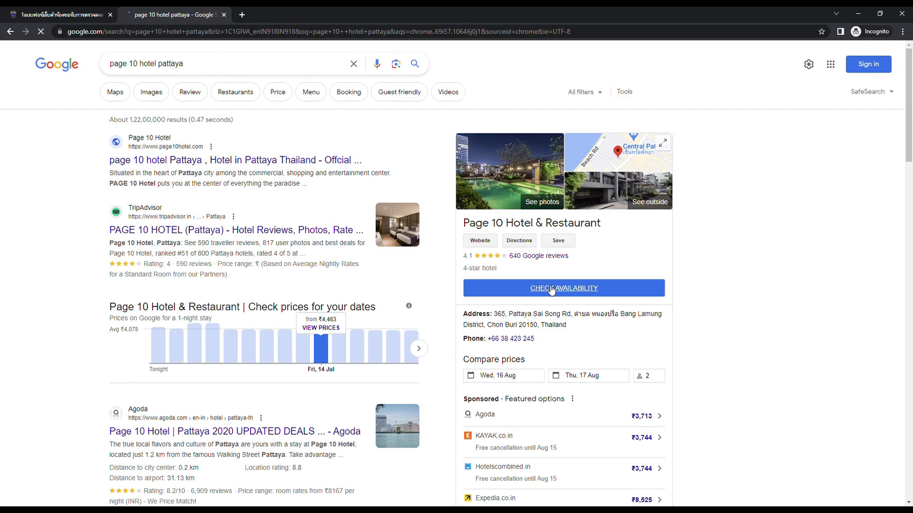
scroll("down", 3)
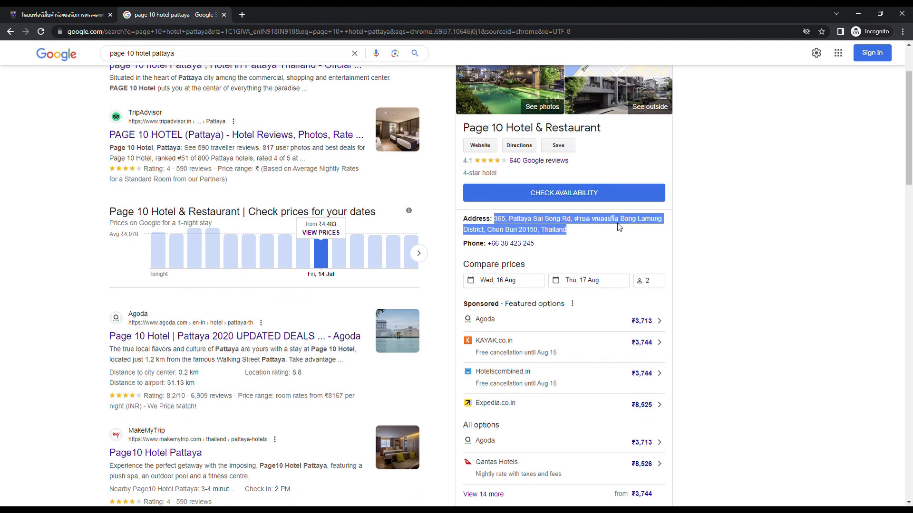
left_click(57, 13)
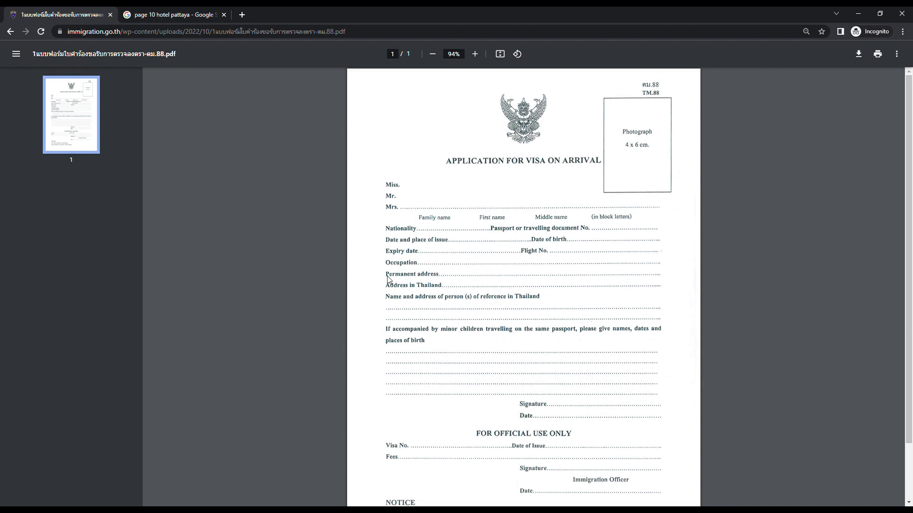
mouse_move(458, 291)
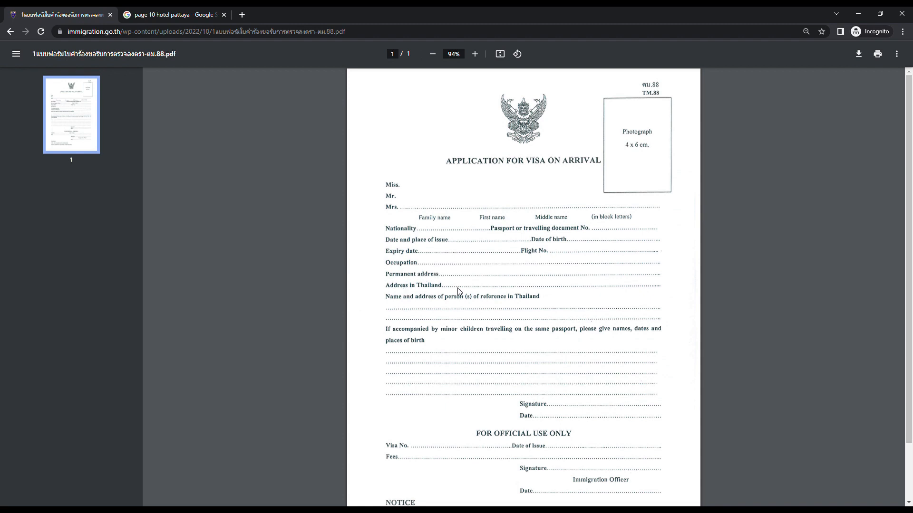
mouse_move(456, 301)
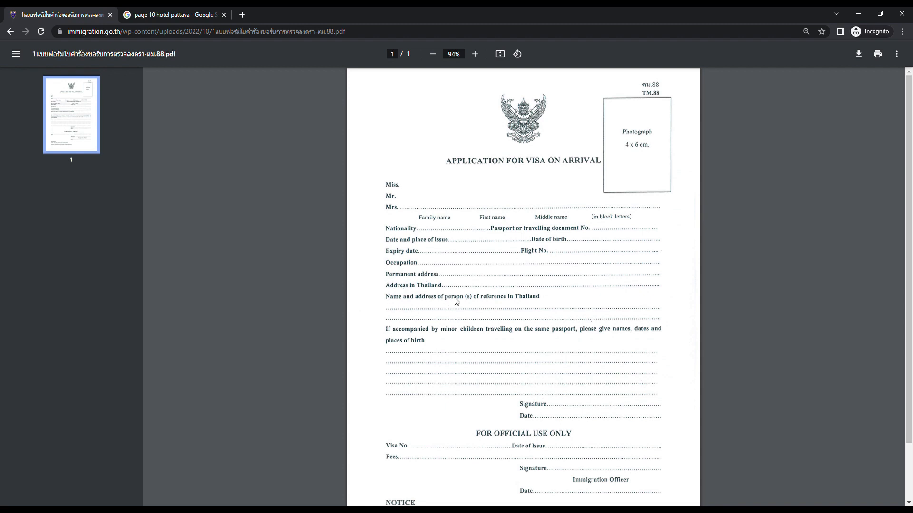
mouse_move(715, 276)
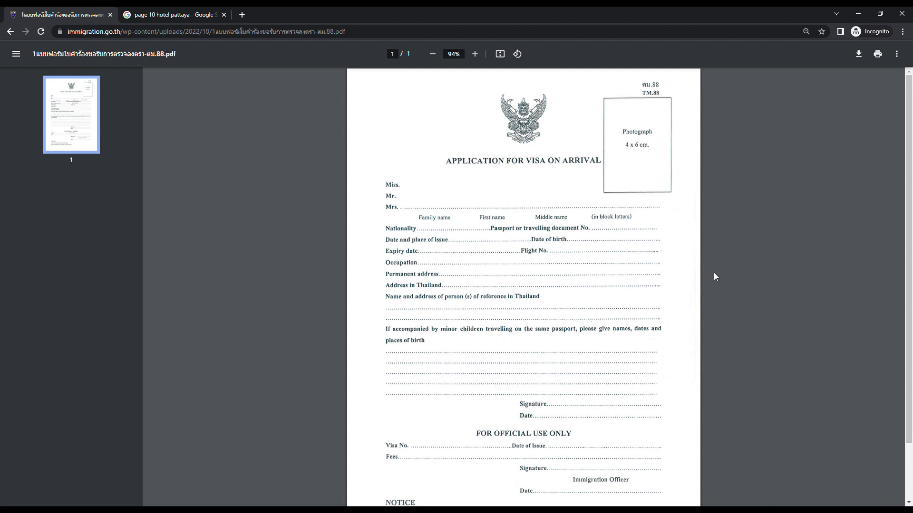
mouse_move(378, 311)
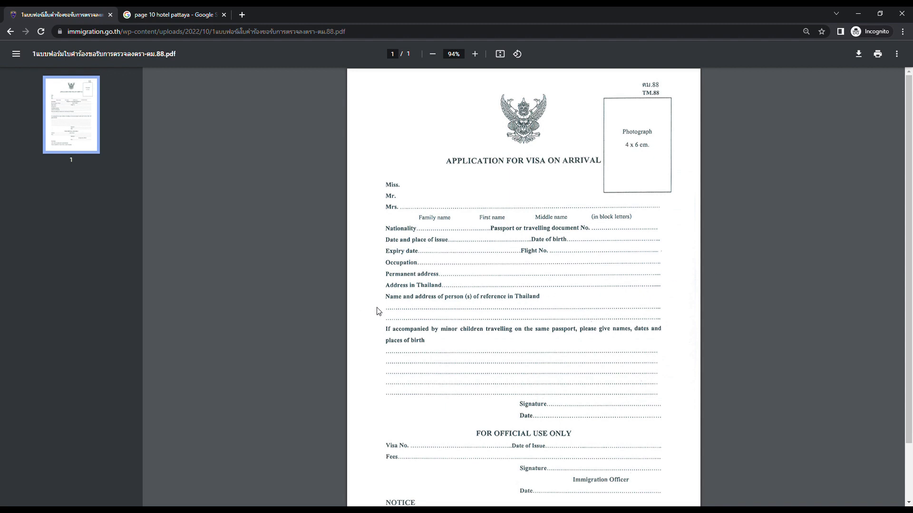
mouse_move(476, 310)
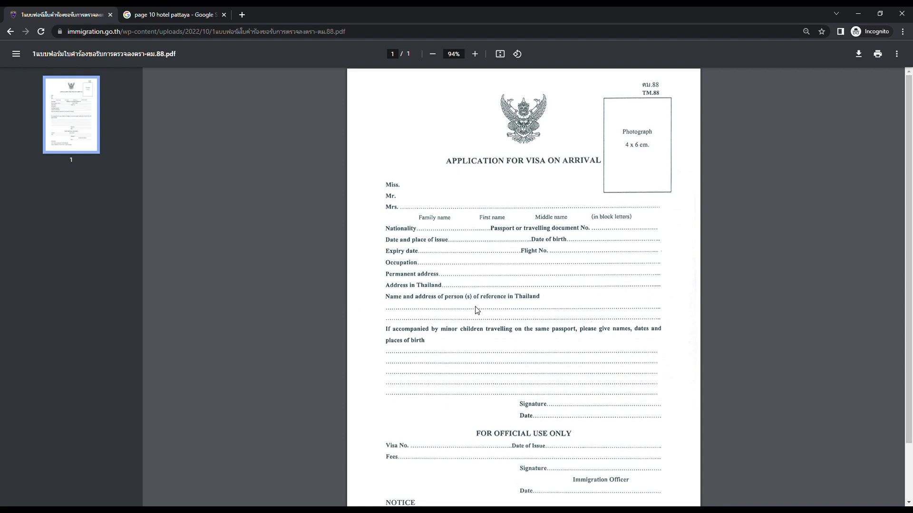
mouse_move(513, 320)
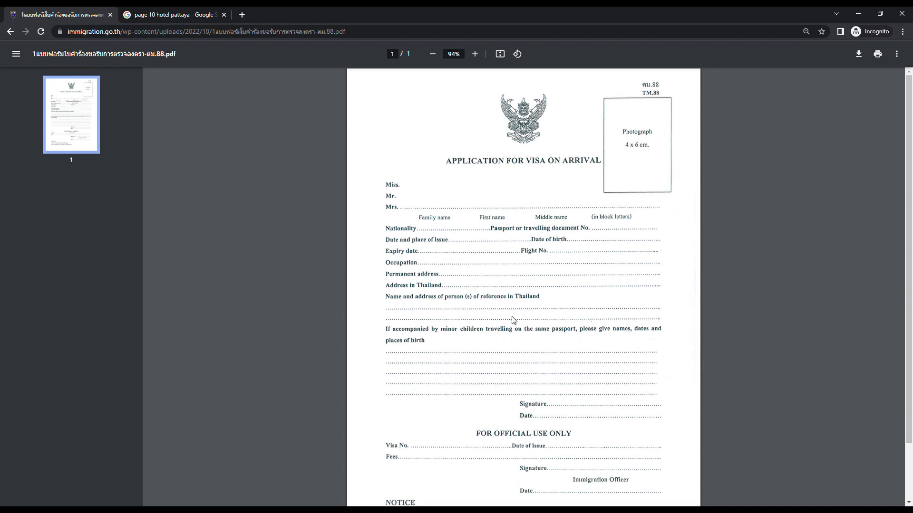
Scroll the TM.88 form to its end, below the 2,000 baht visa fee notice
scroll("down", 3)
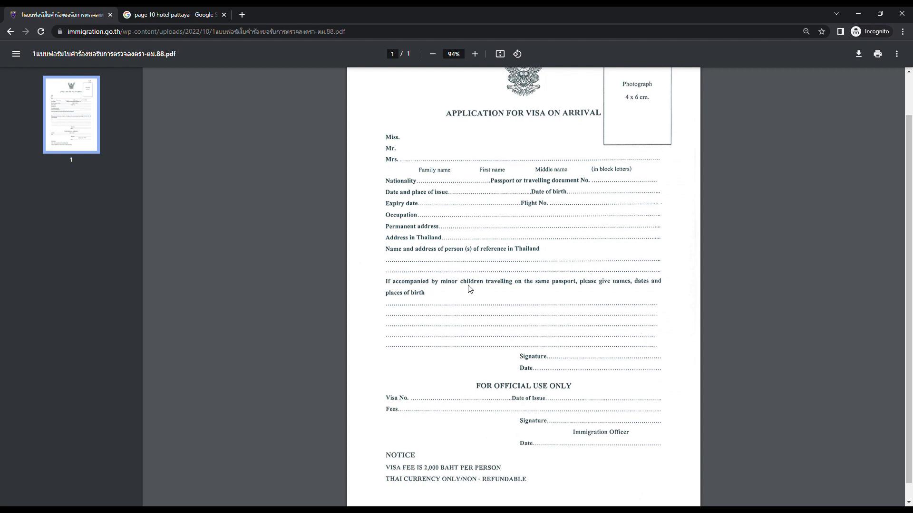
mouse_move(652, 290)
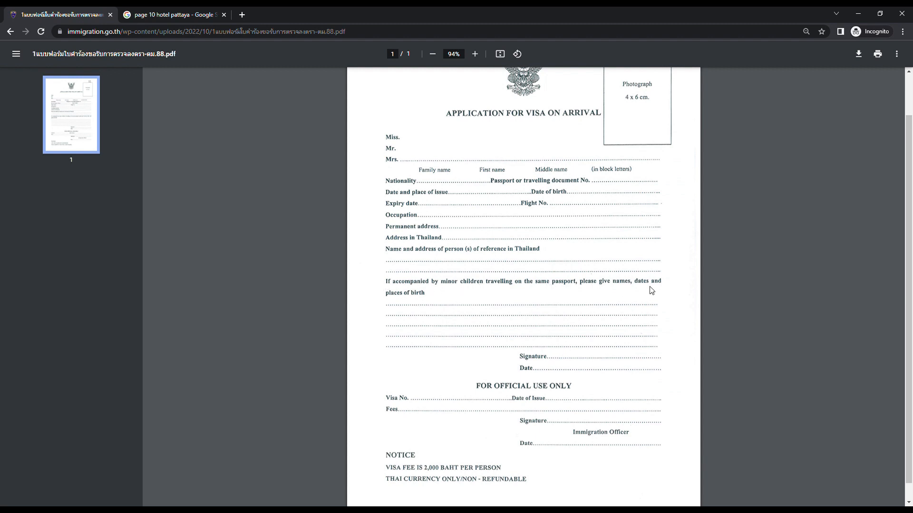
mouse_move(389, 306)
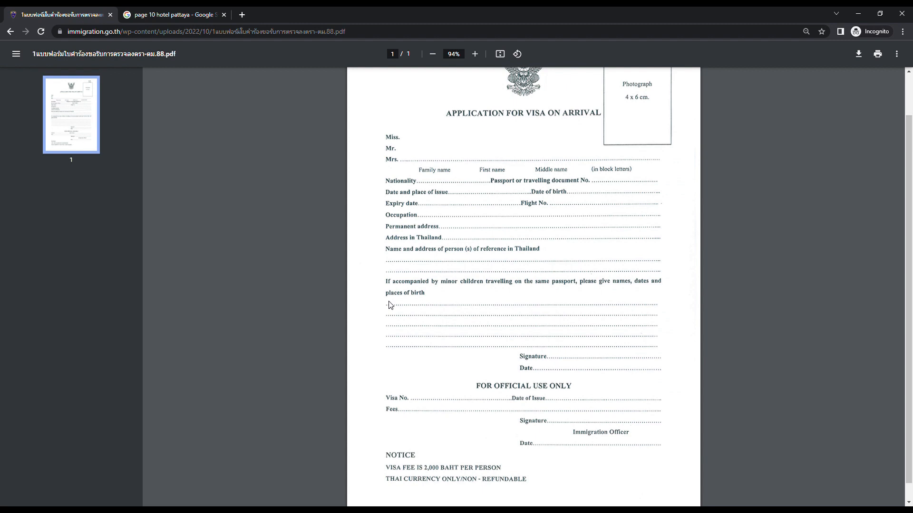
mouse_move(387, 312)
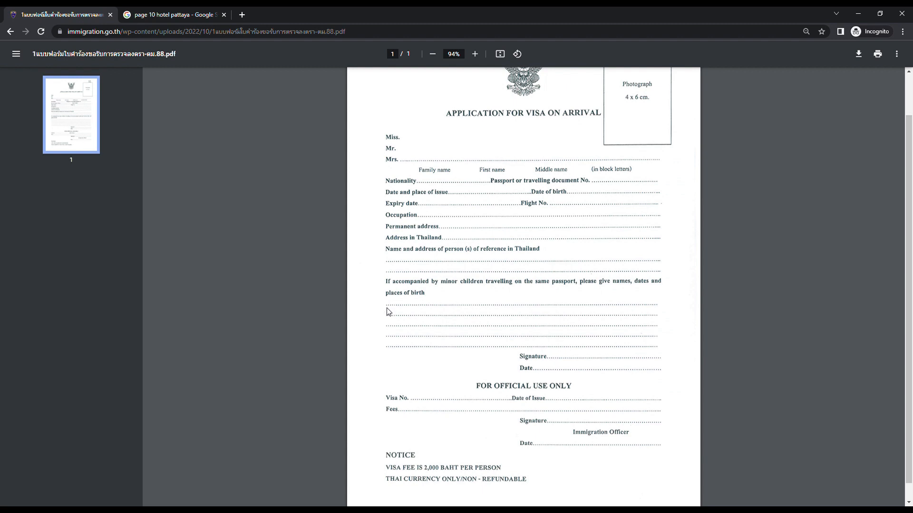
mouse_move(385, 301)
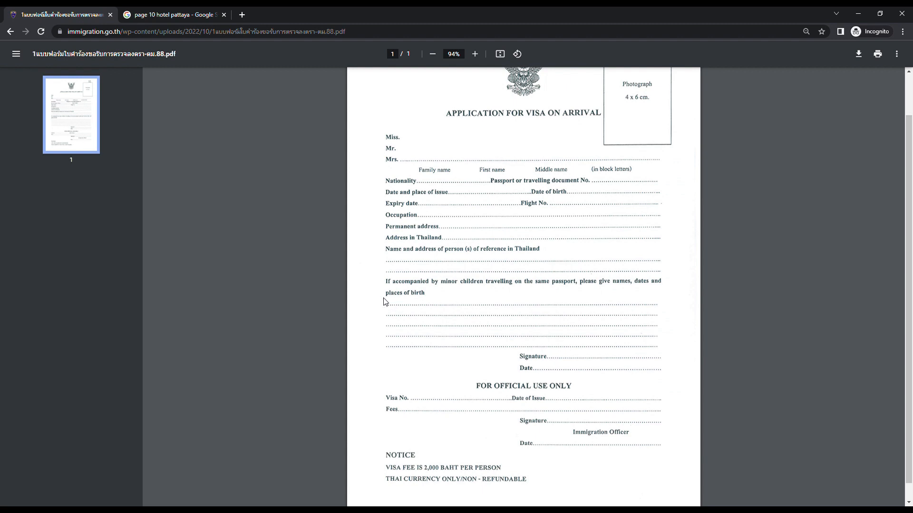
scroll("down", 3)
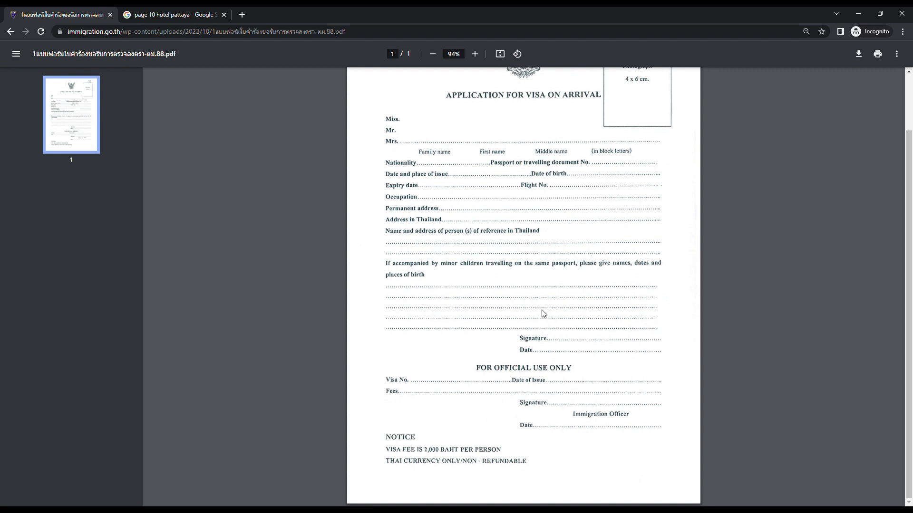
mouse_move(576, 342)
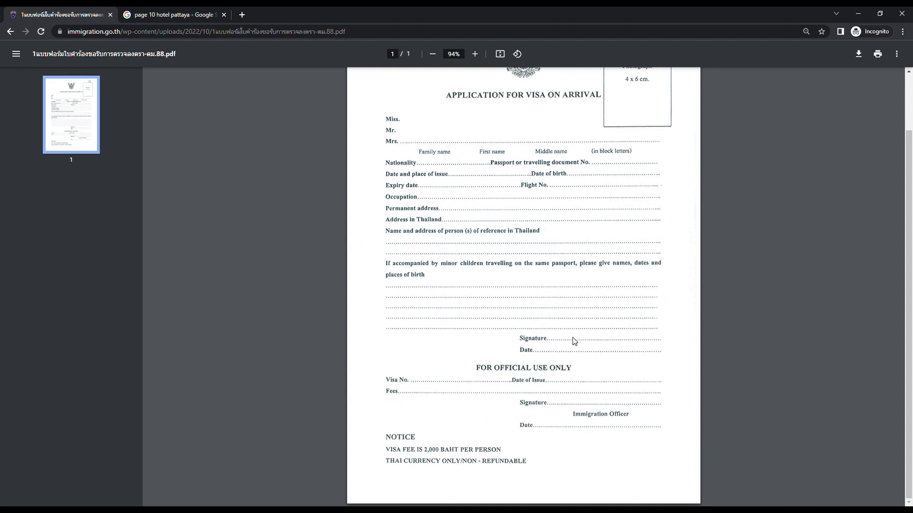
mouse_move(568, 354)
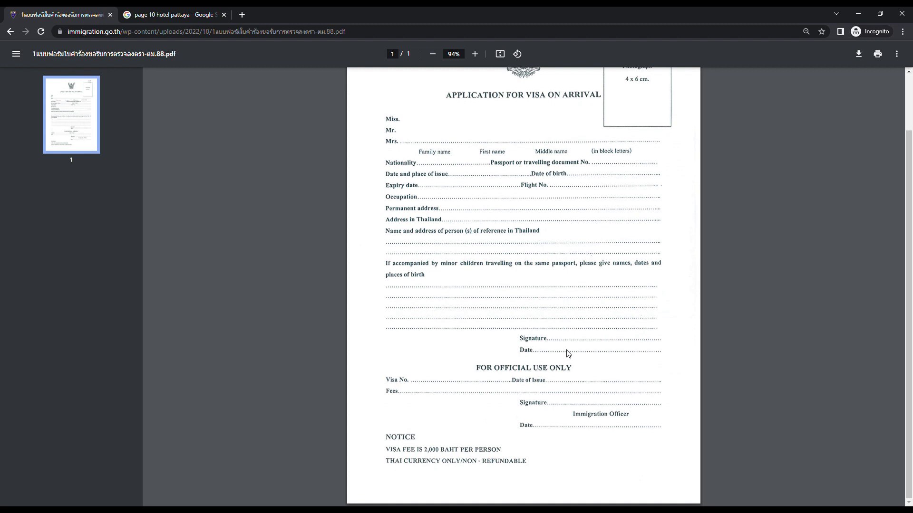
mouse_move(542, 352)
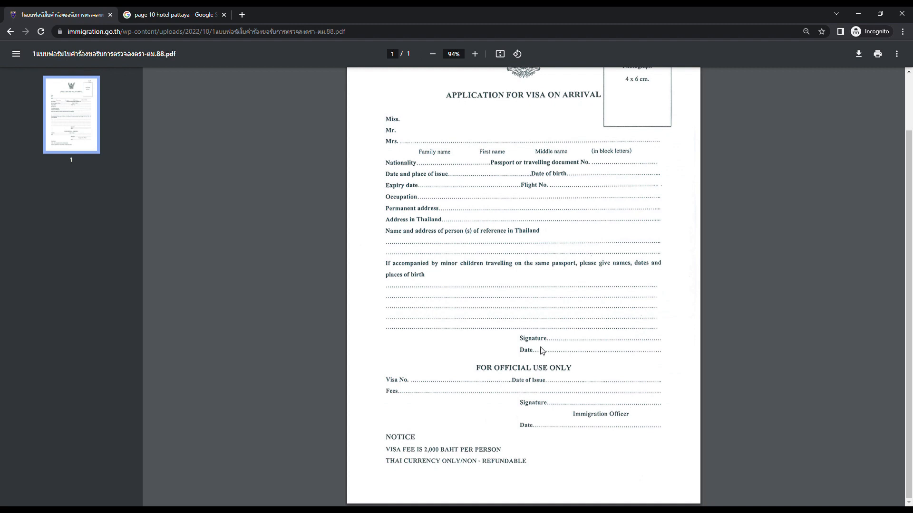
mouse_move(551, 373)
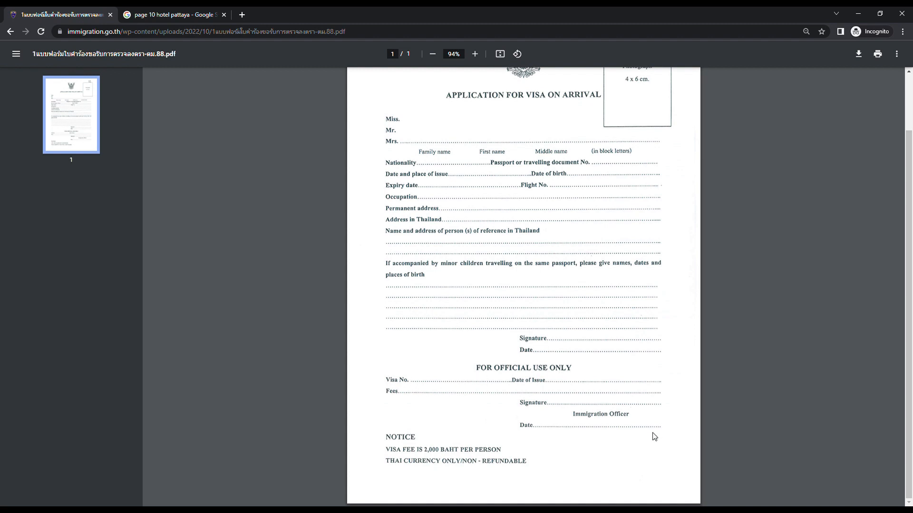
mouse_move(386, 457)
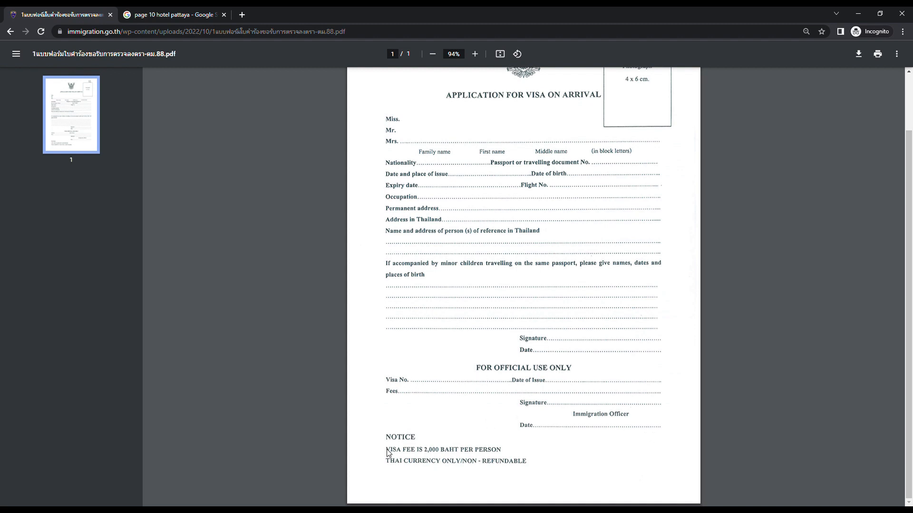
mouse_move(437, 462)
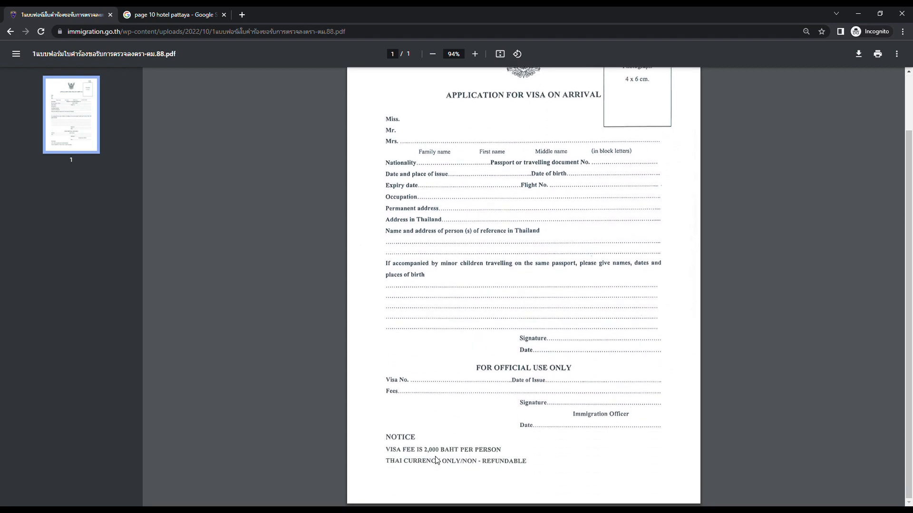
mouse_move(415, 465)
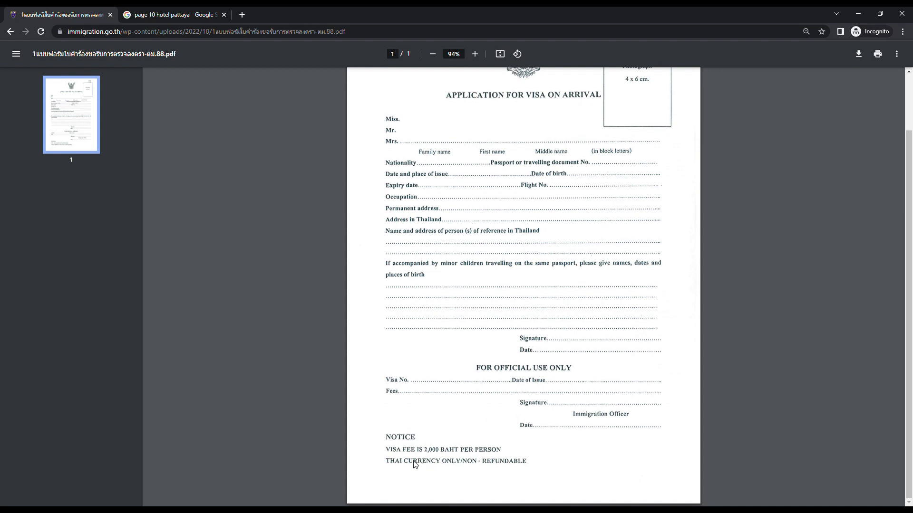
mouse_move(485, 467)
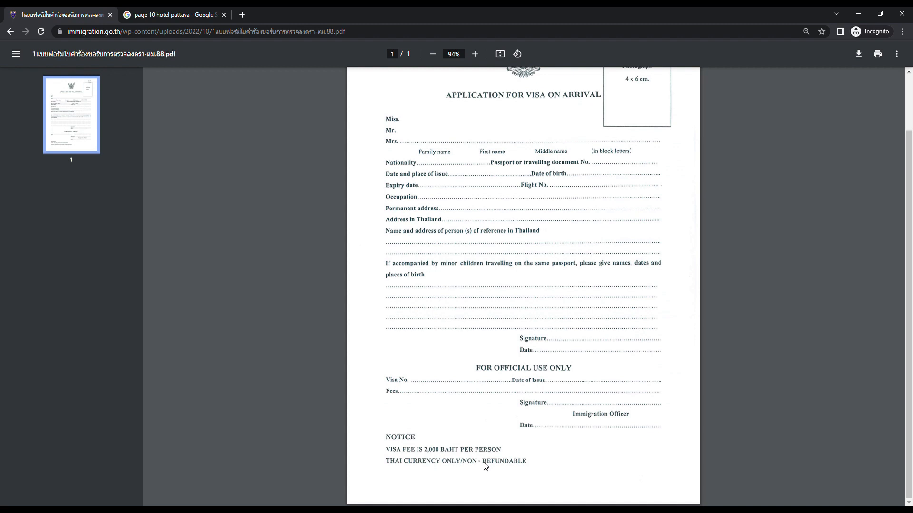
mouse_move(430, 456)
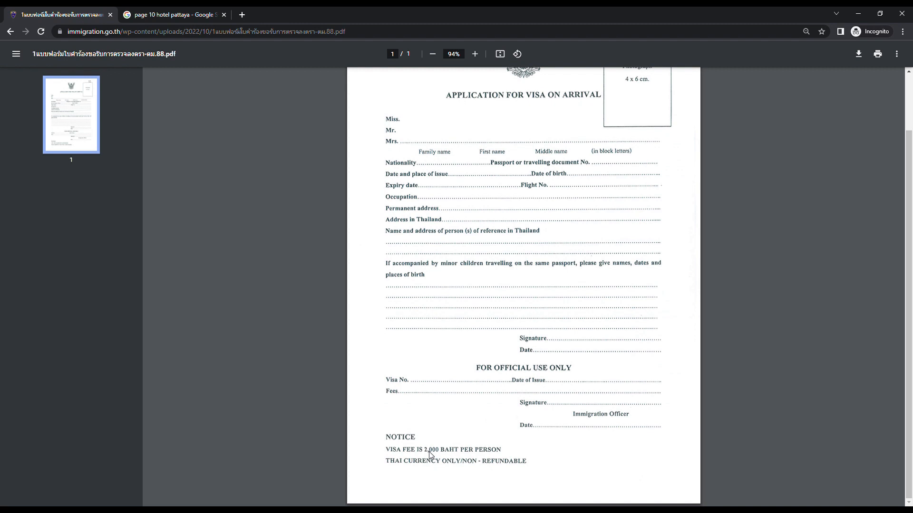
mouse_move(426, 455)
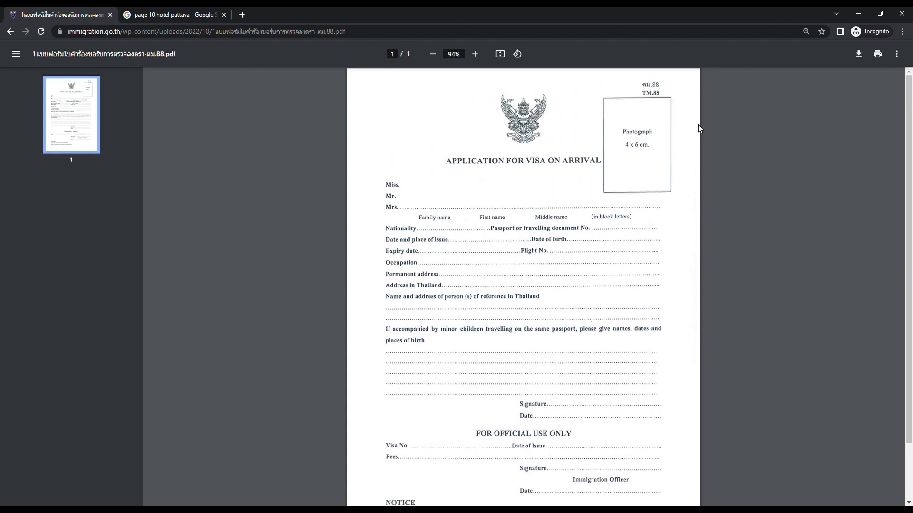
mouse_move(655, 150)
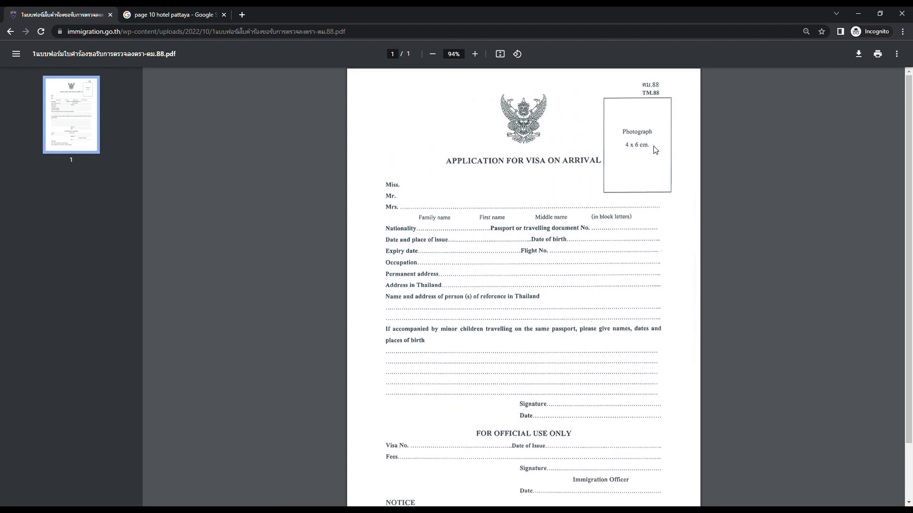
mouse_move(637, 157)
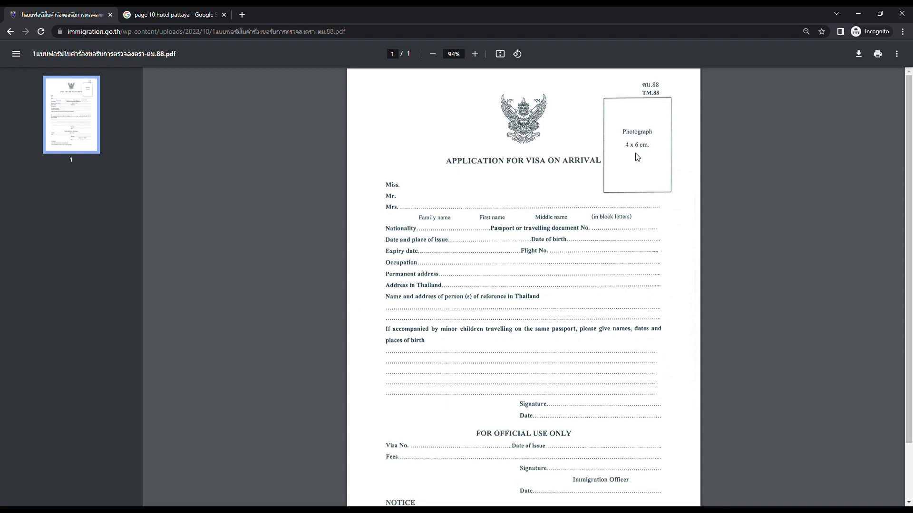
mouse_move(647, 157)
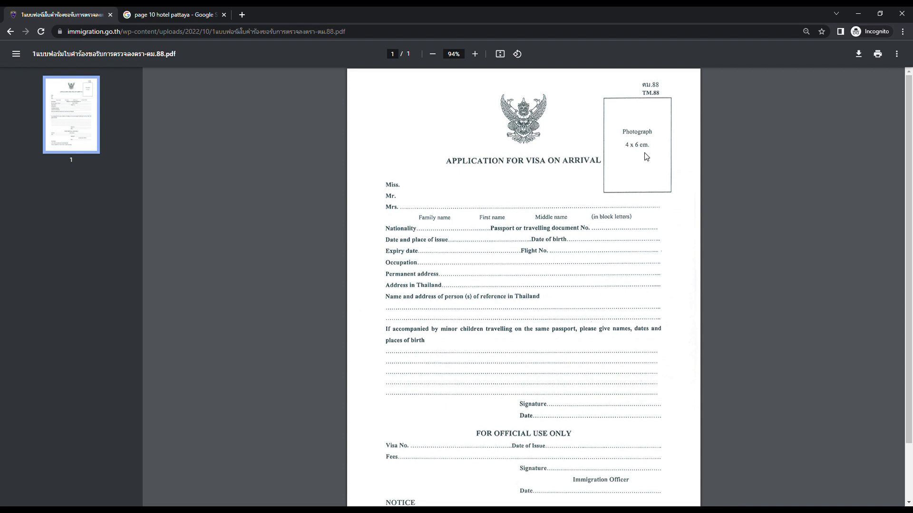
mouse_move(629, 152)
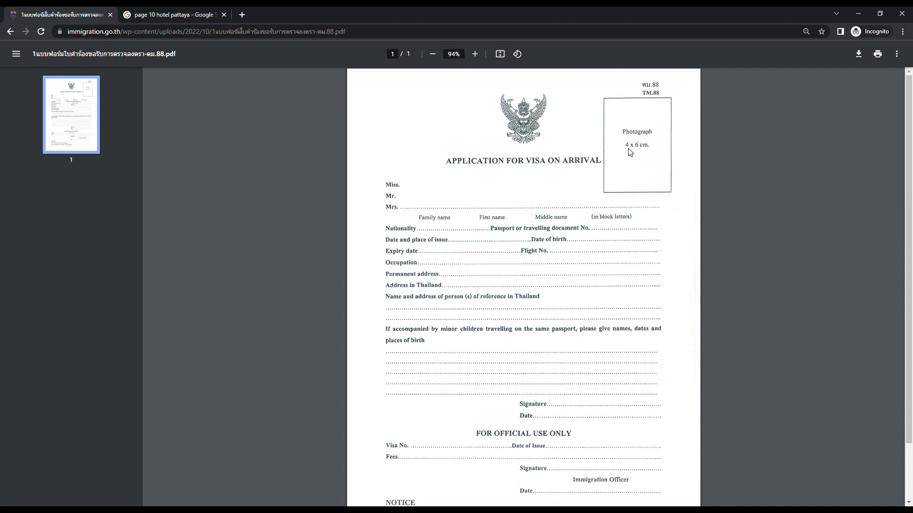
scroll("down", 3)
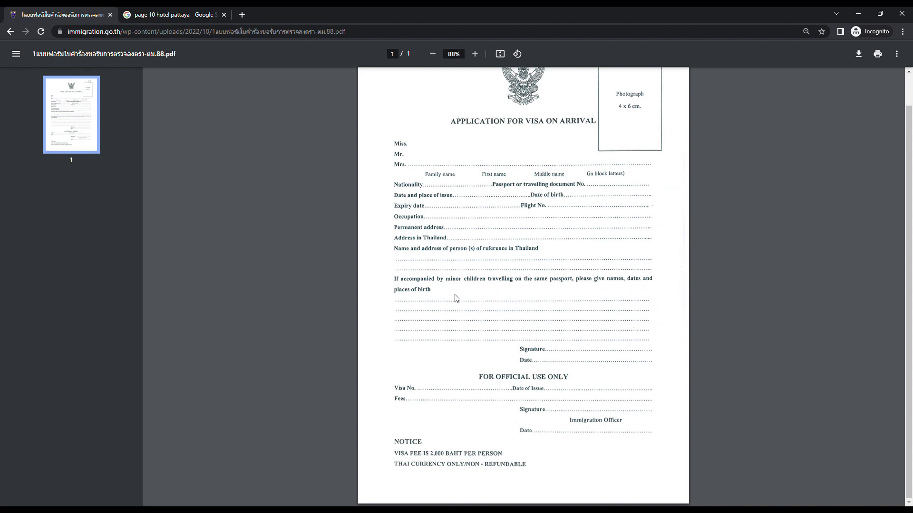
scroll("up", 3)
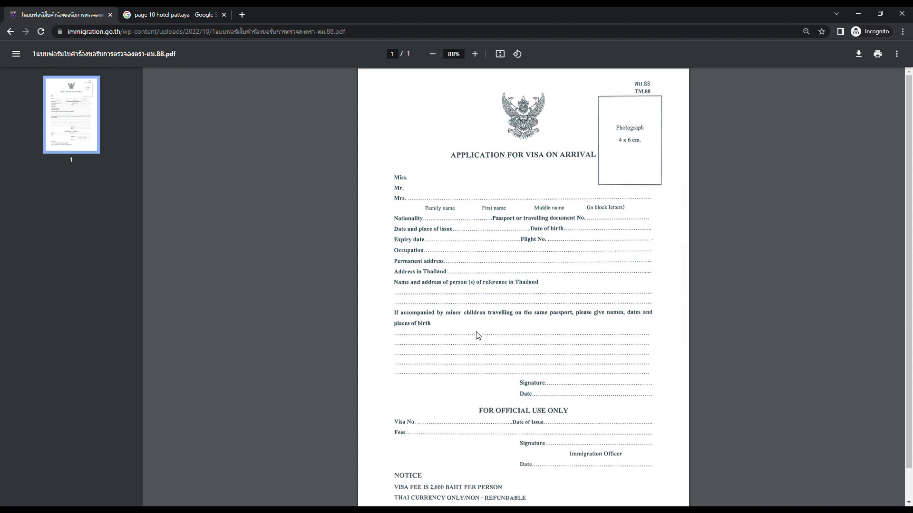
scroll("down", 3)
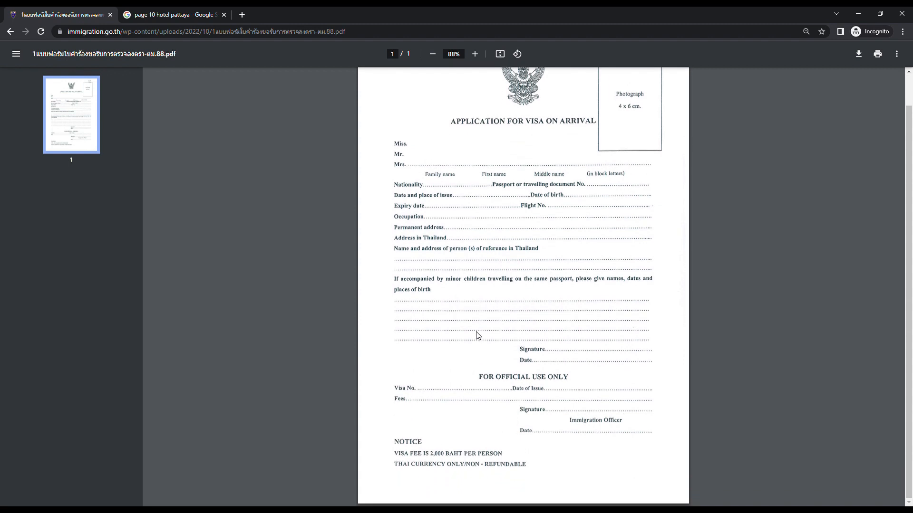